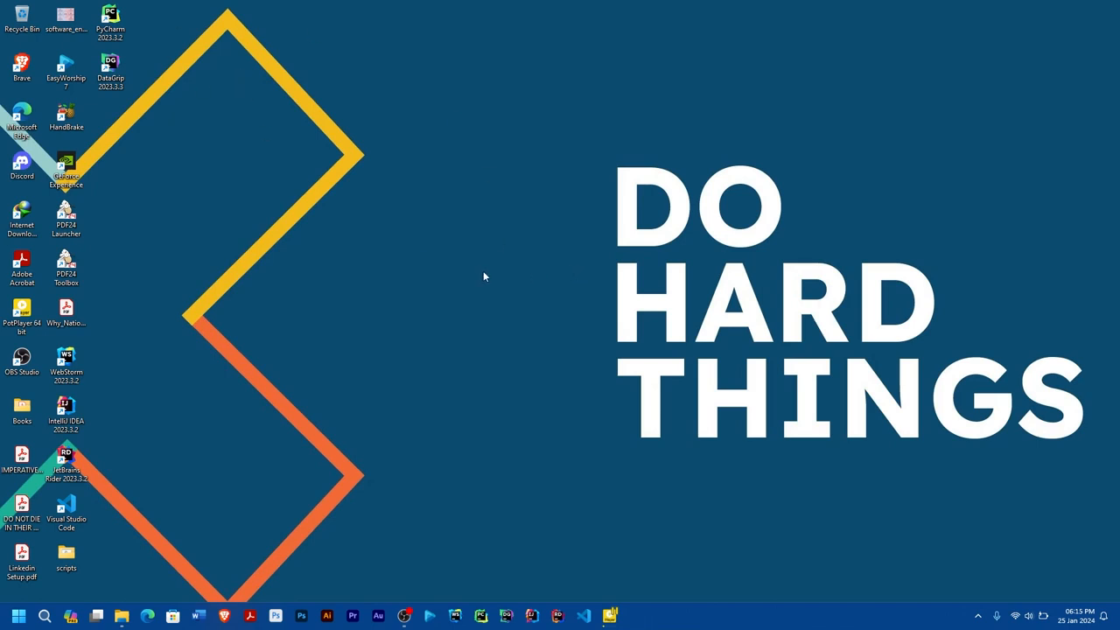
mouse_move(431, 343)
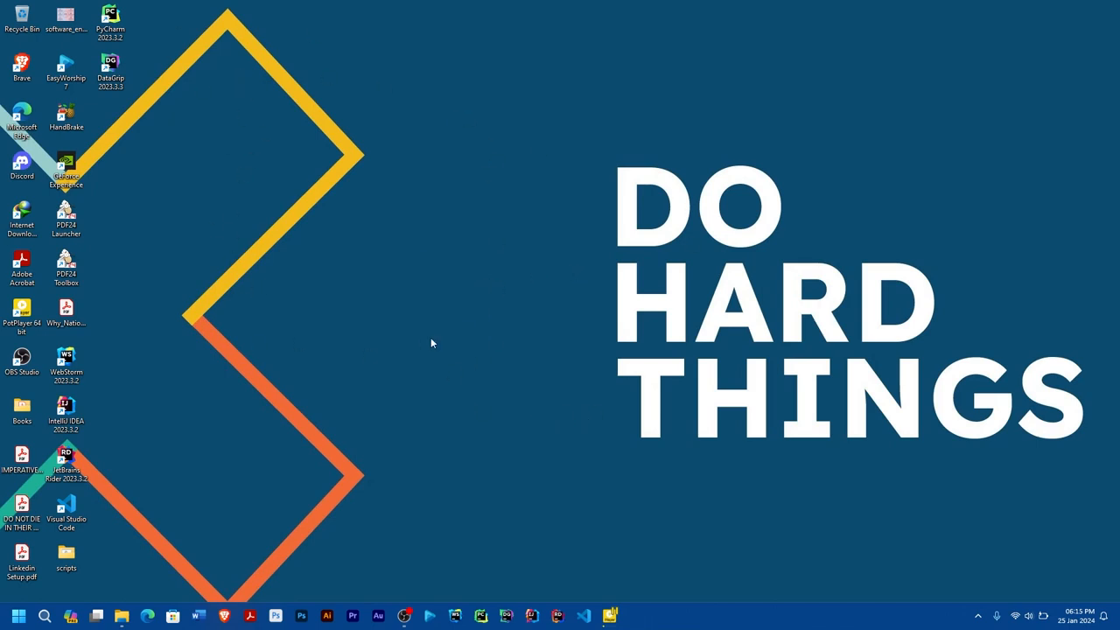
mouse_move(448, 196)
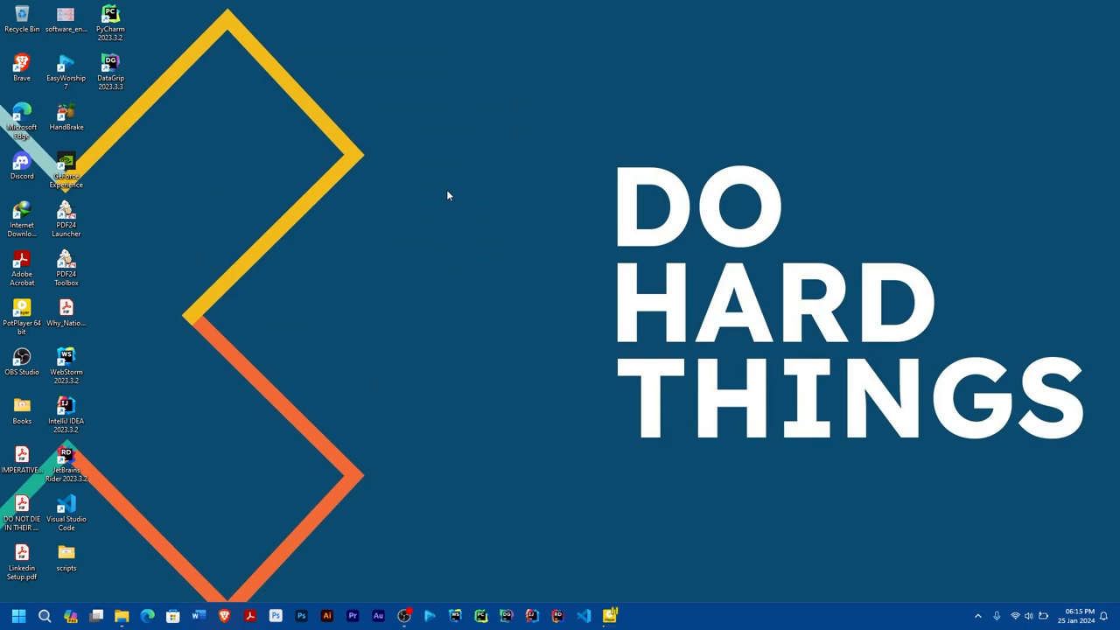
mouse_move(410, 230)
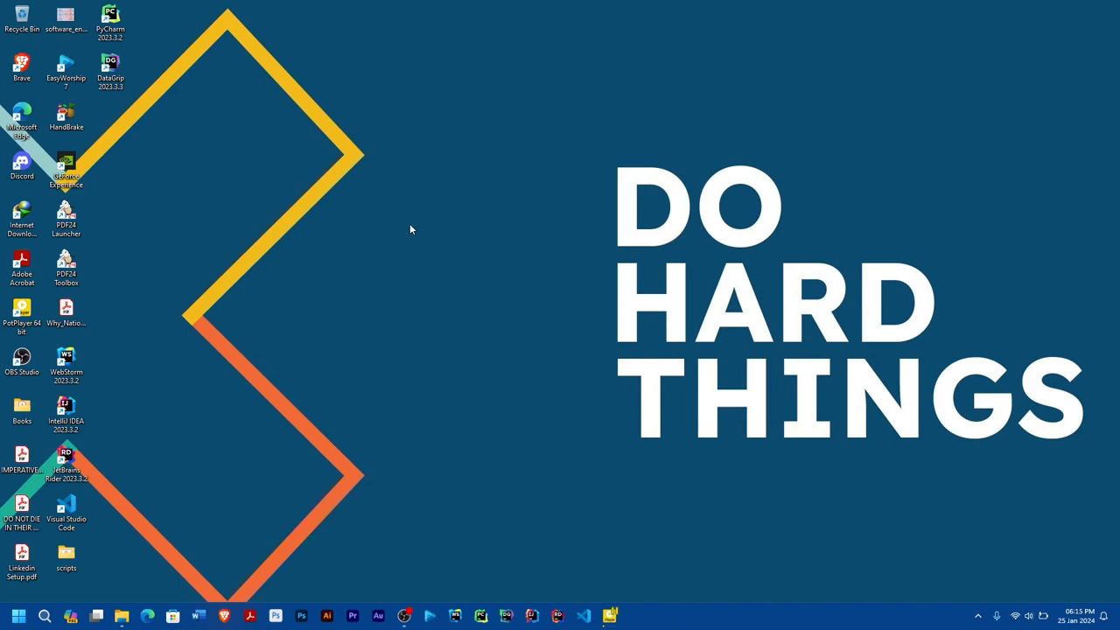
mouse_move(462, 333)
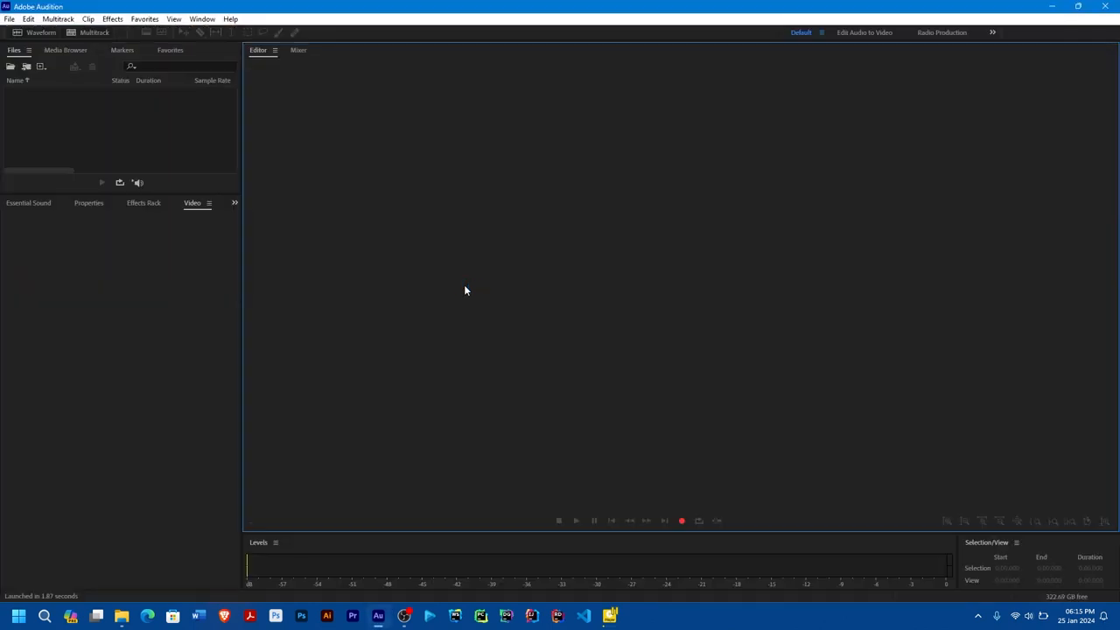
click(175, 17)
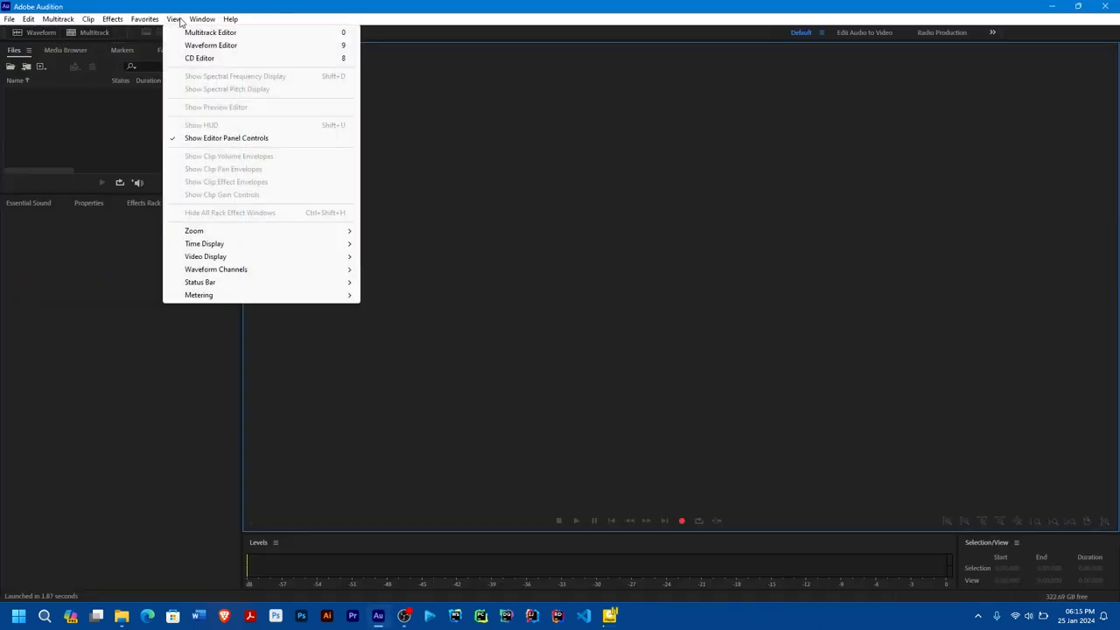
mouse_move(226, 137)
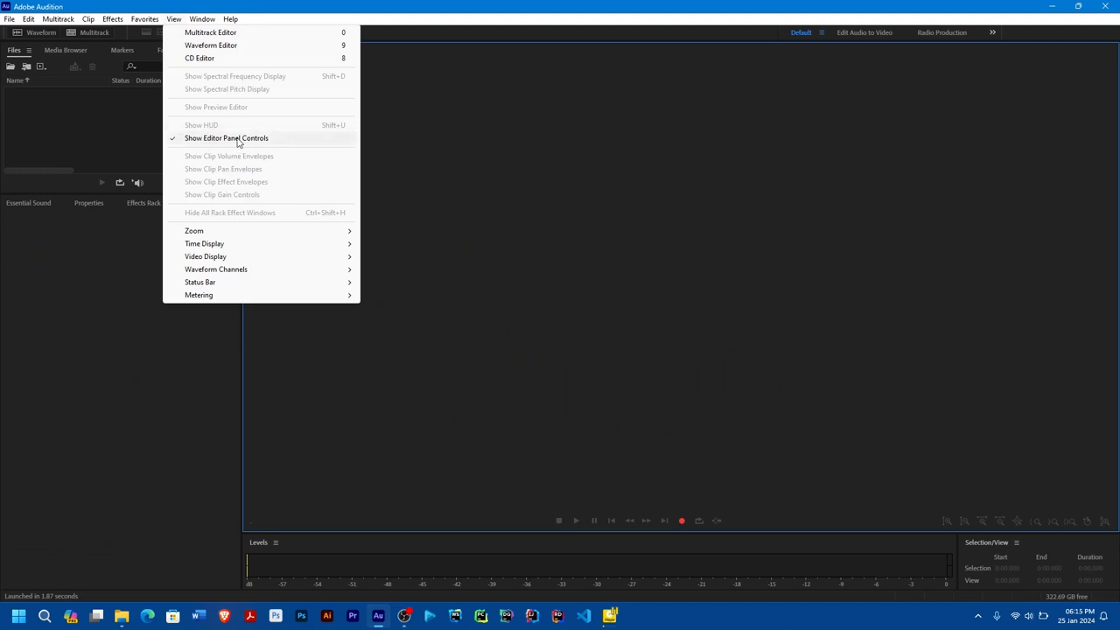
mouse_move(134, 144)
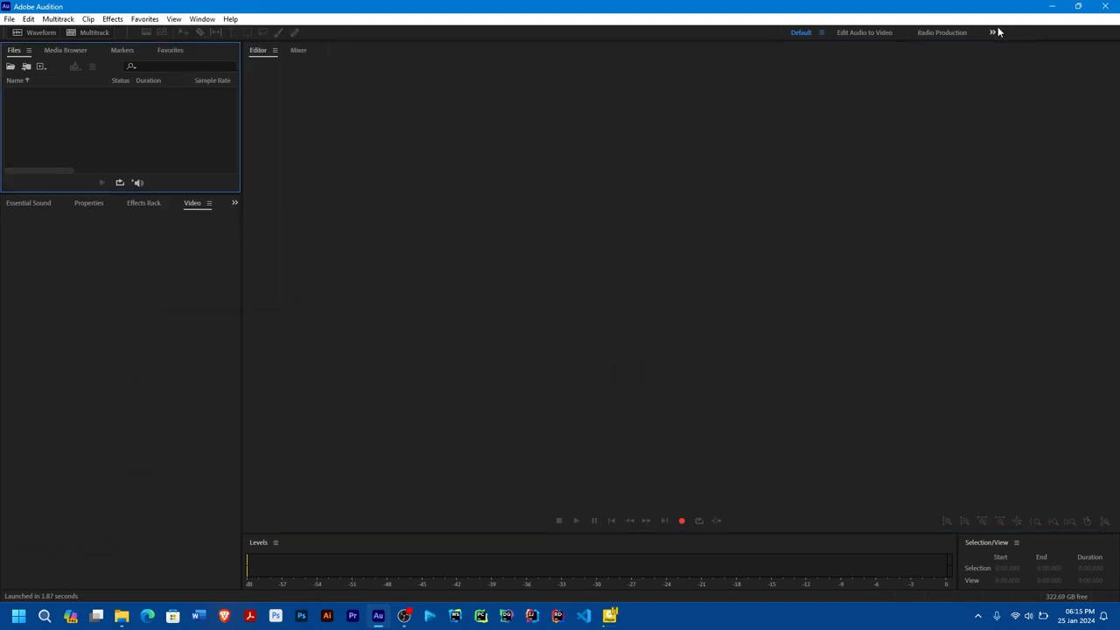
click(995, 32)
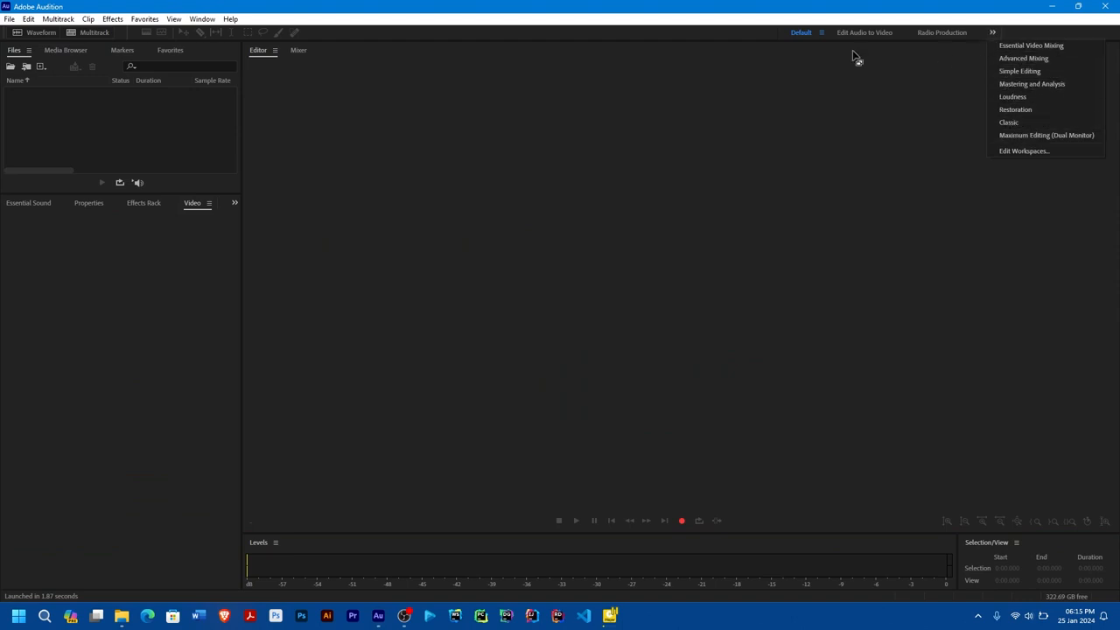
mouse_move(758, 35)
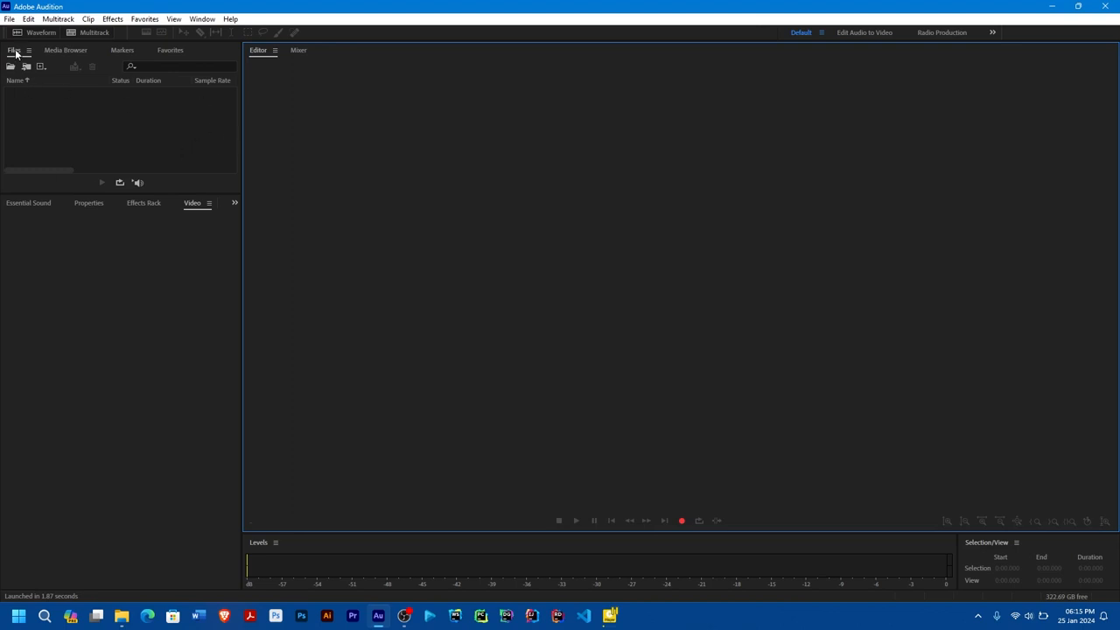
mouse_move(233, 518)
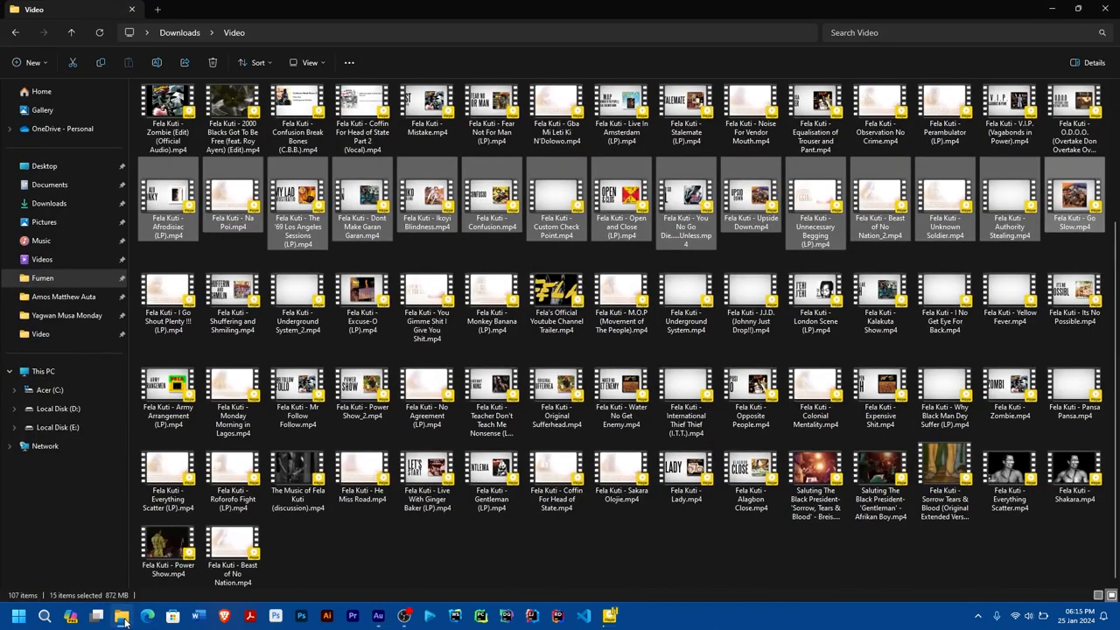
Select the group of Fela Kuti mp4 files in Downloads > Video and switch toward Audition
click(168, 294)
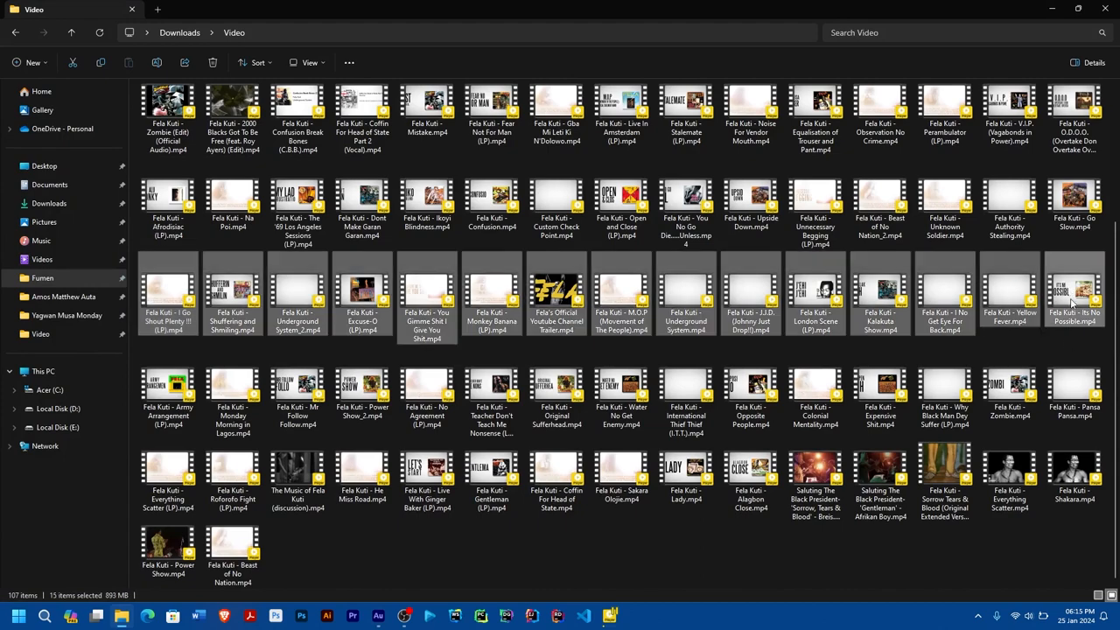
key(alt+tab)
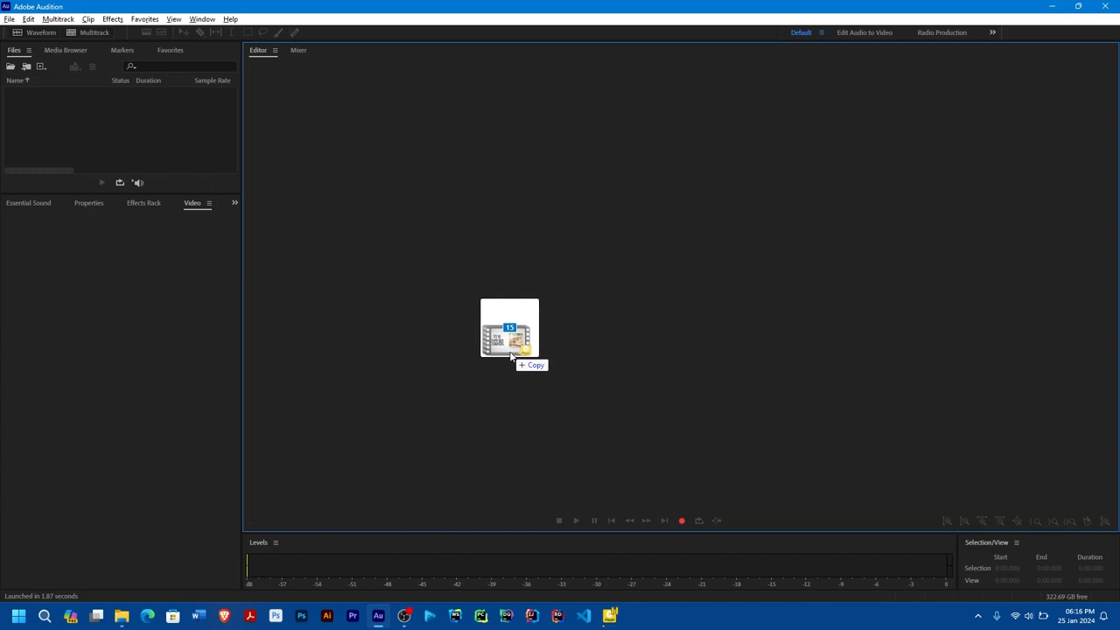
Drop the selected Fela Kuti videos into Audition's Files panel so they list with duration and 44100 Hz
key(alt+tab)
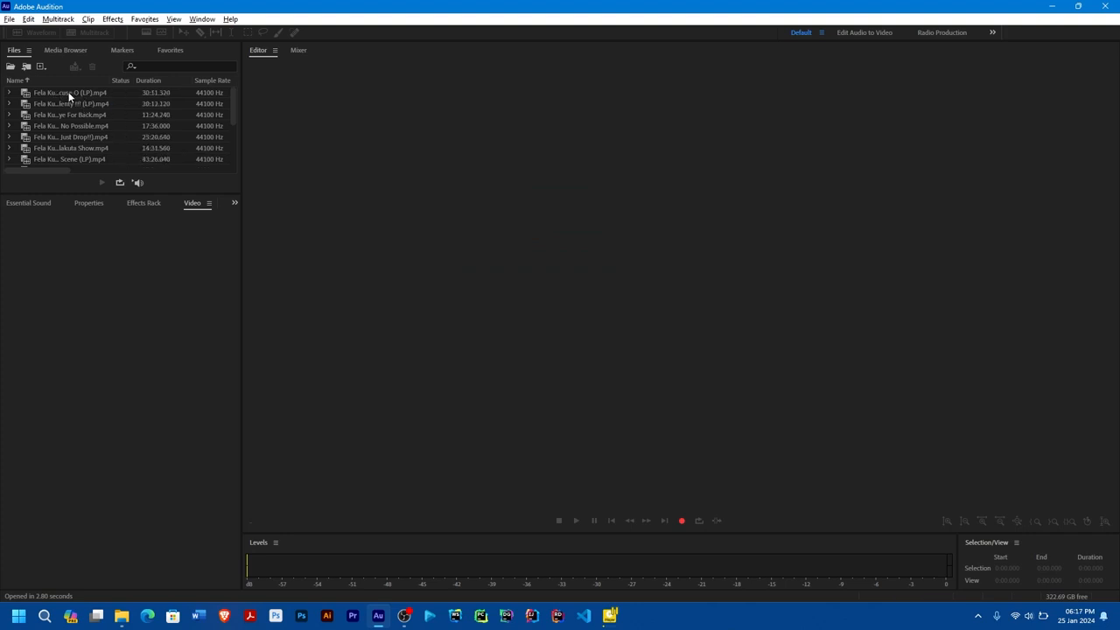
Load the Excuse O track in the editor and bring up the Export File dialog
double_click(70, 91)
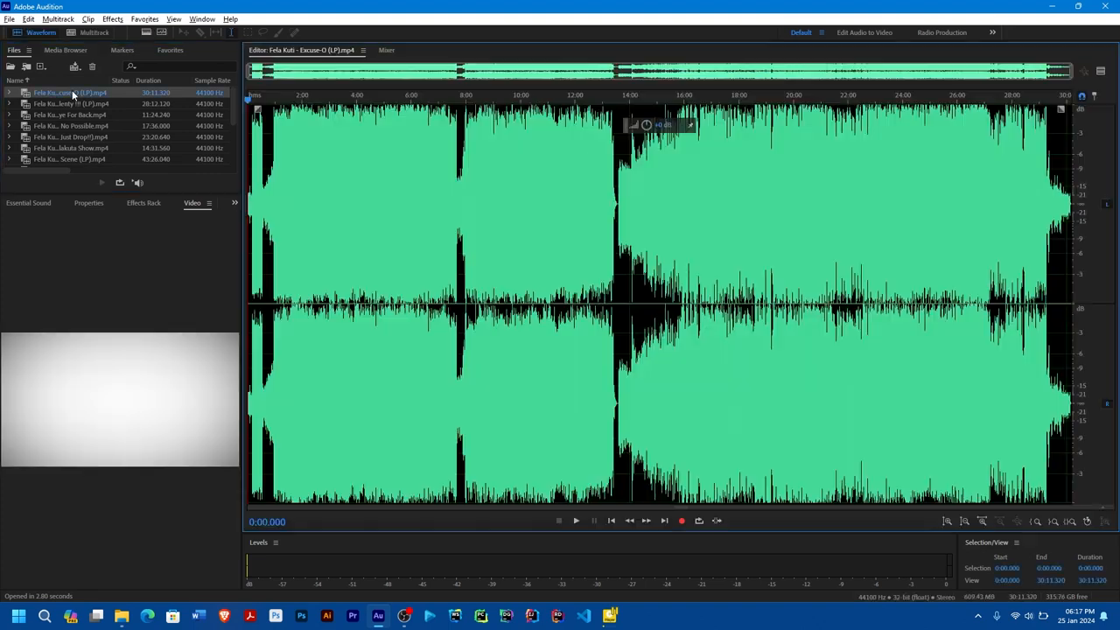
click(9, 18)
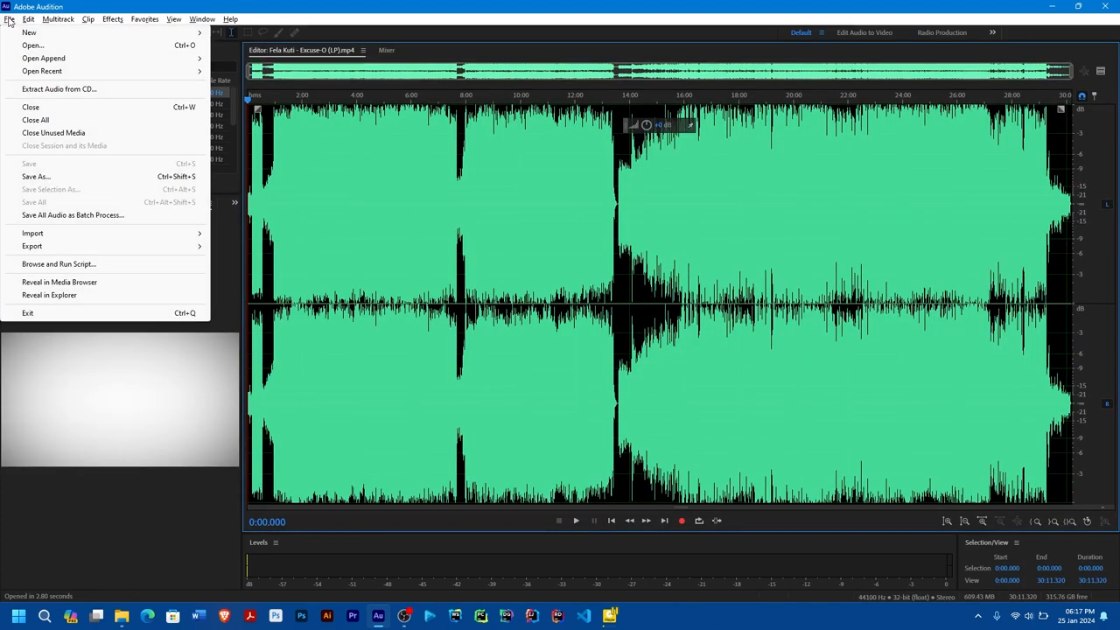
click(32, 245)
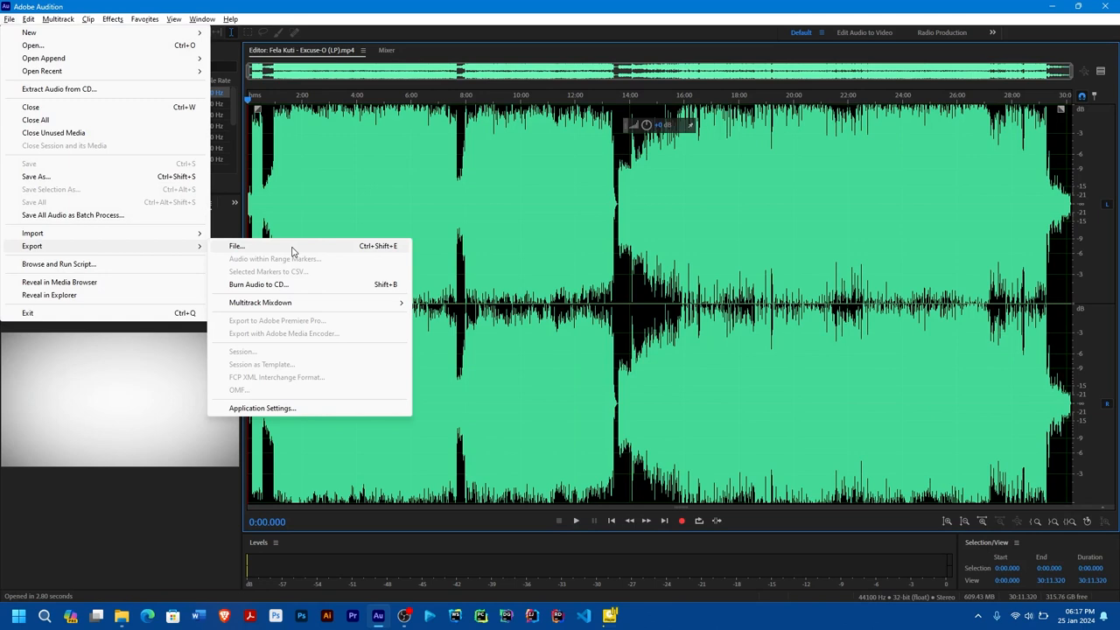
click(236, 246)
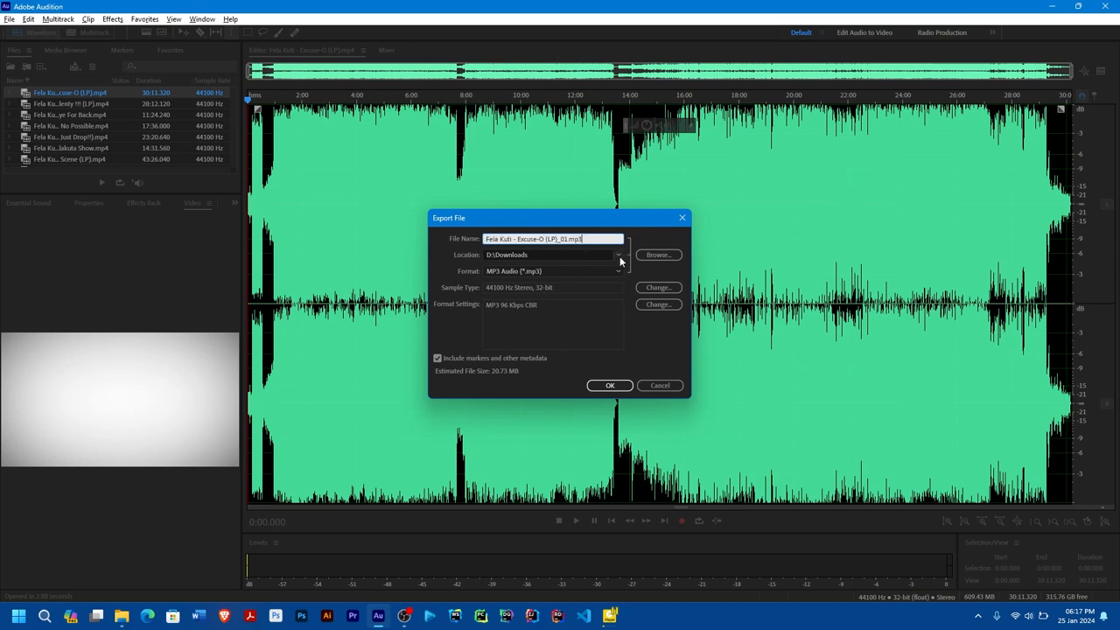
Keep D:\Downloads as the destination and choose MP3 Audio as the export format
click(618, 256)
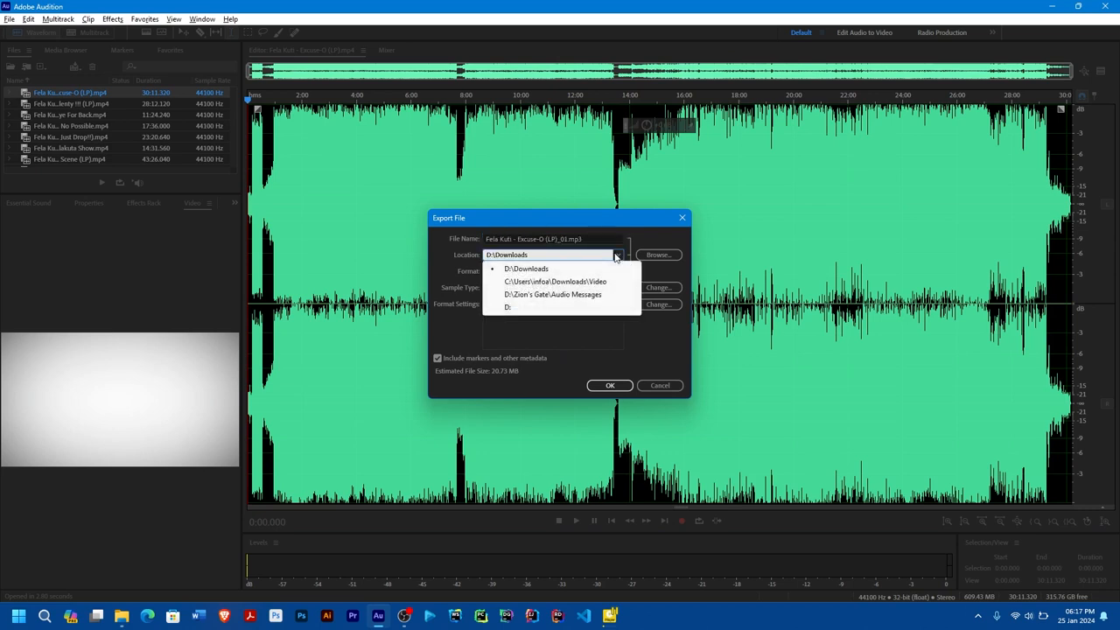
click(526, 268)
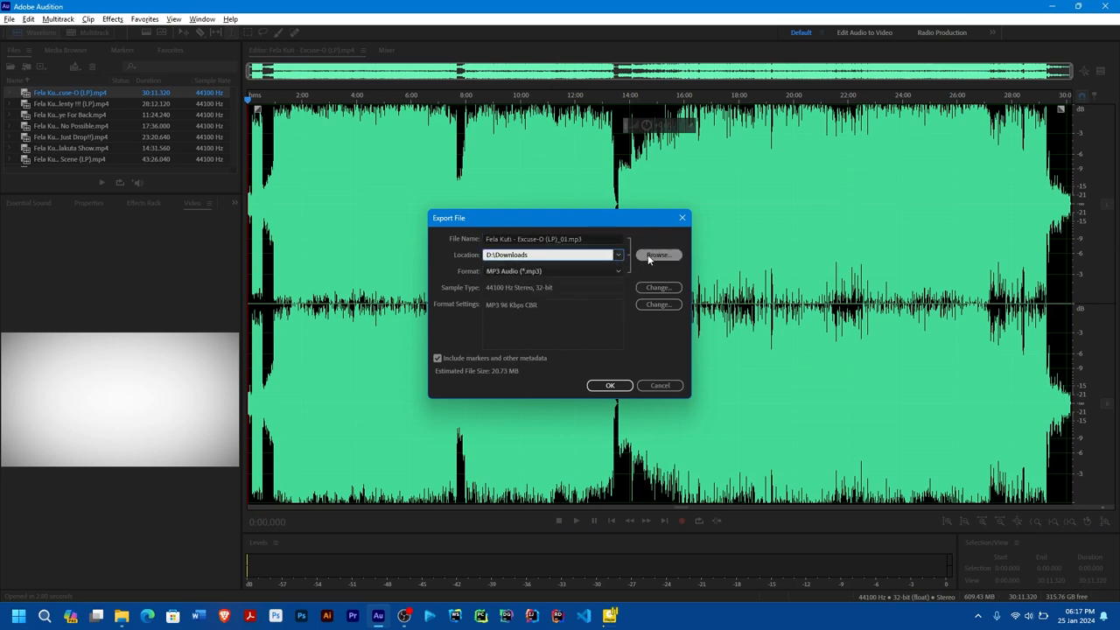
click(659, 256)
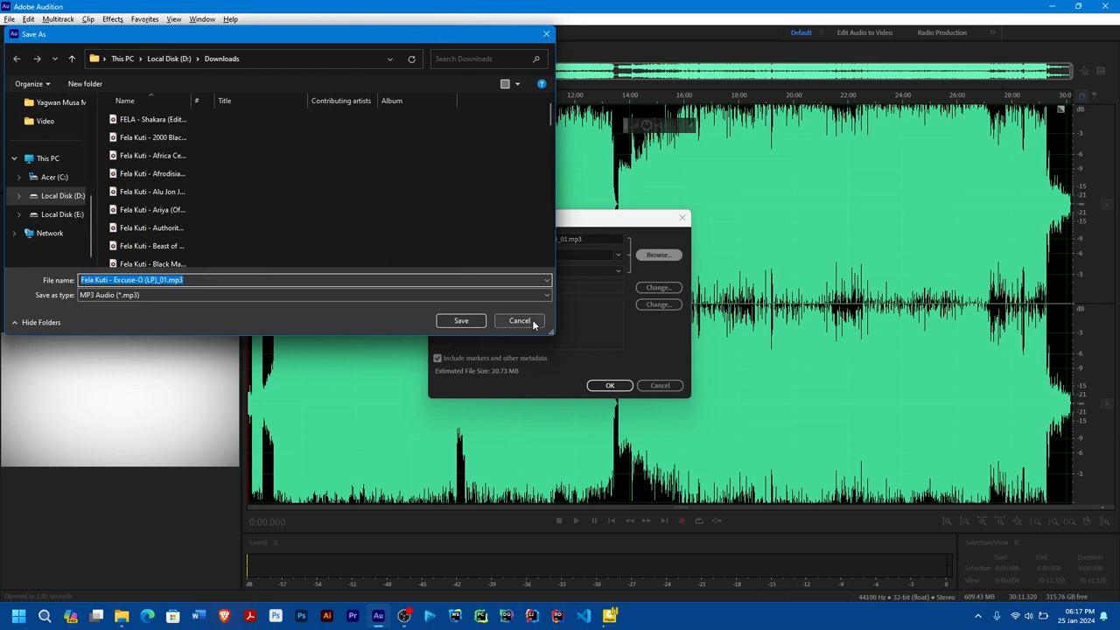
click(616, 269)
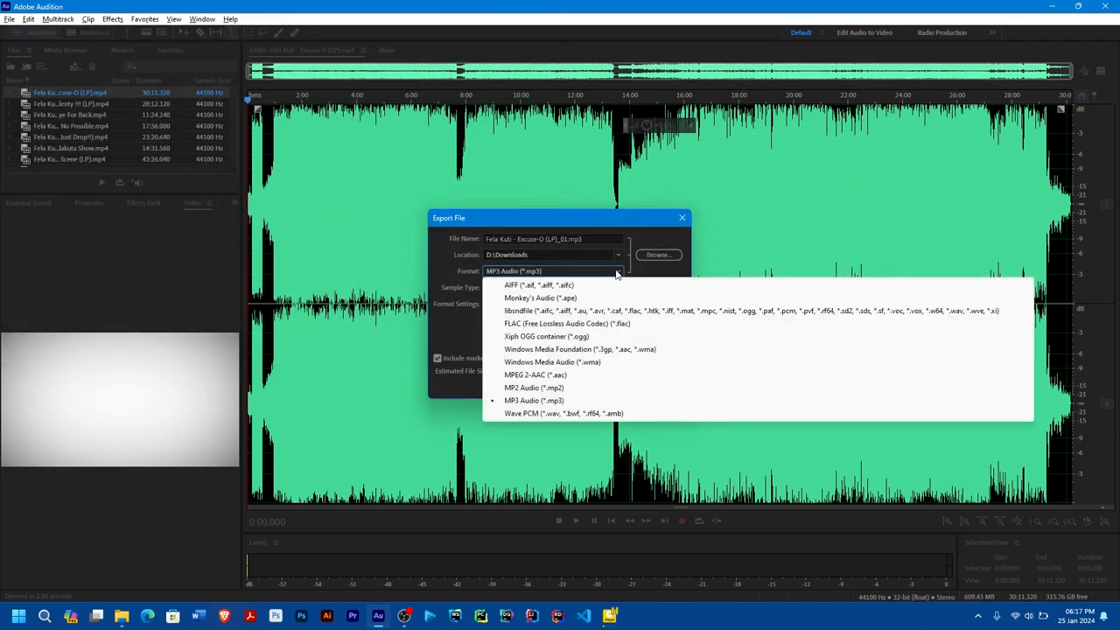
mouse_move(534, 399)
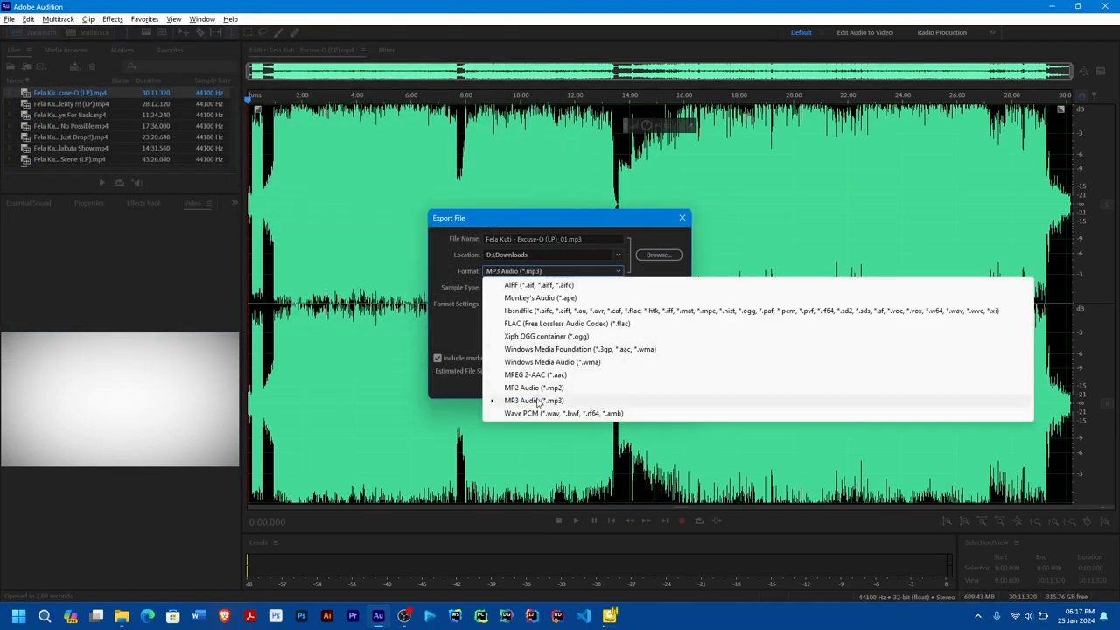
mouse_move(528, 412)
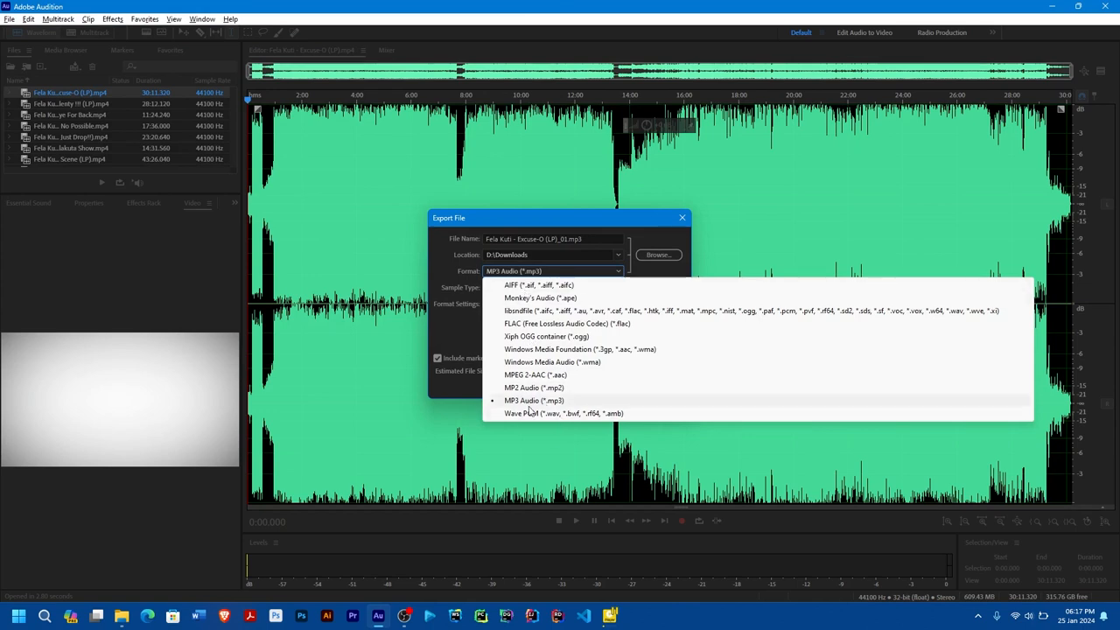
click(534, 399)
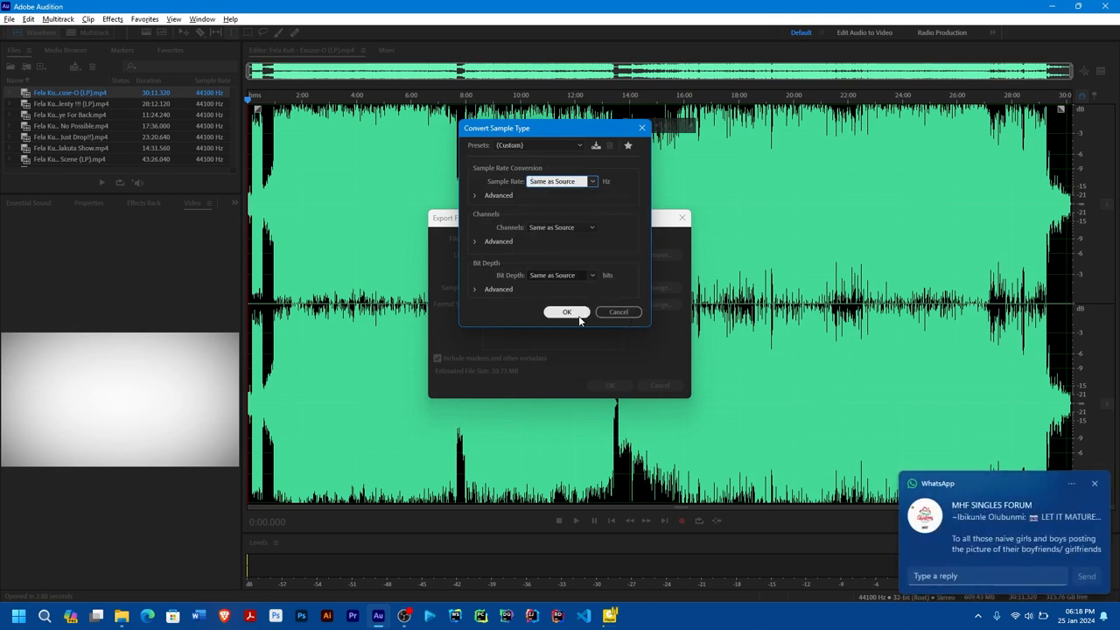
Accept the 44100 Hz stereo sample type unchanged for the MP3 export
click(567, 312)
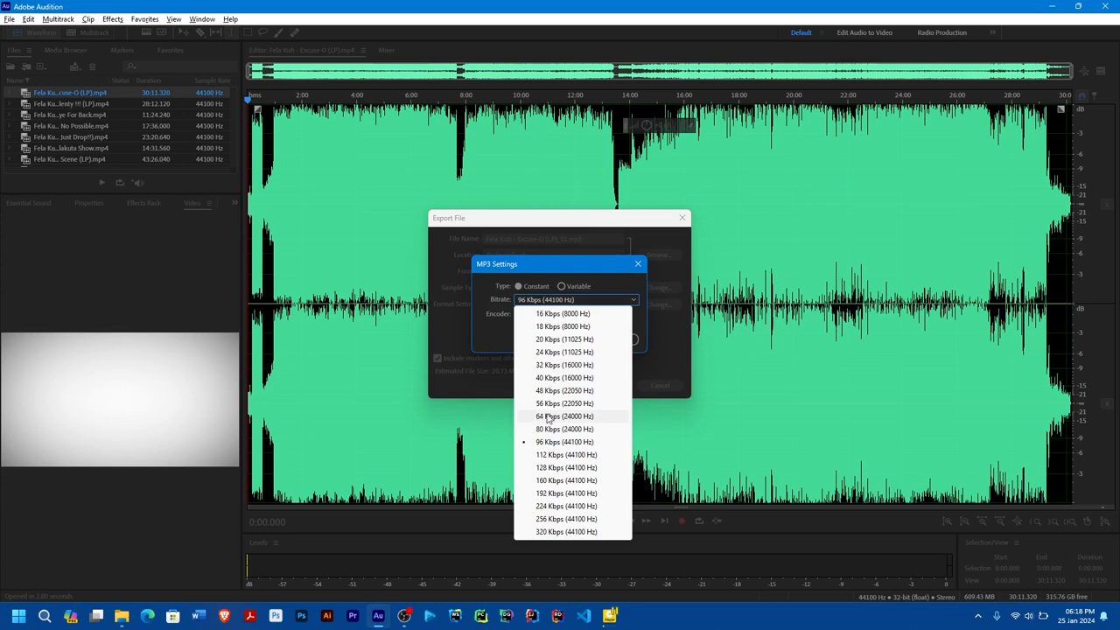
mouse_move(528, 420)
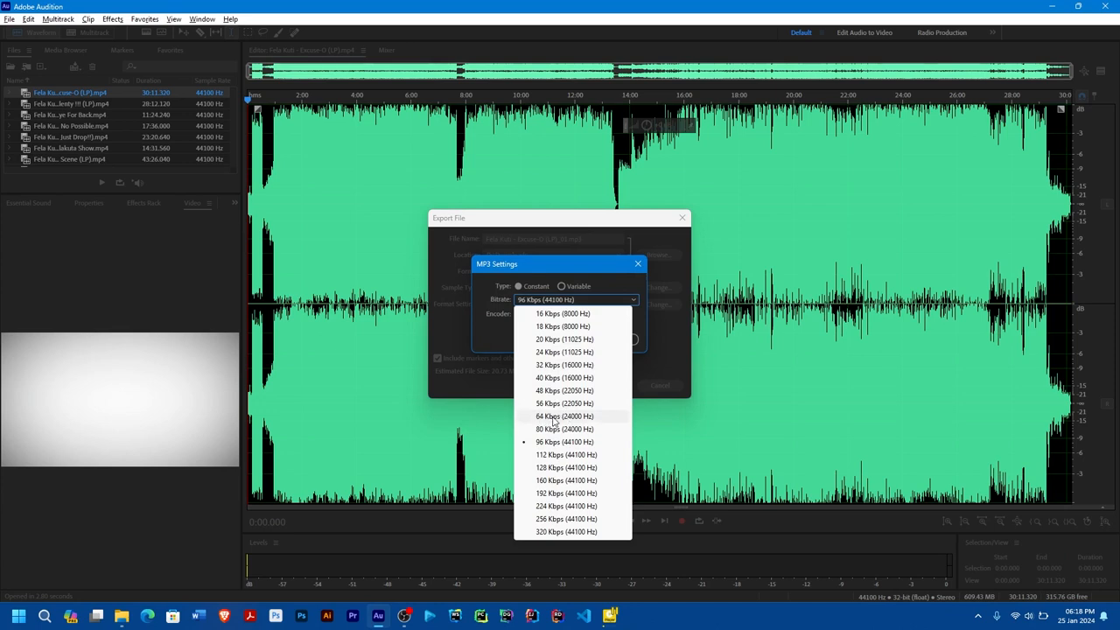
mouse_move(532, 426)
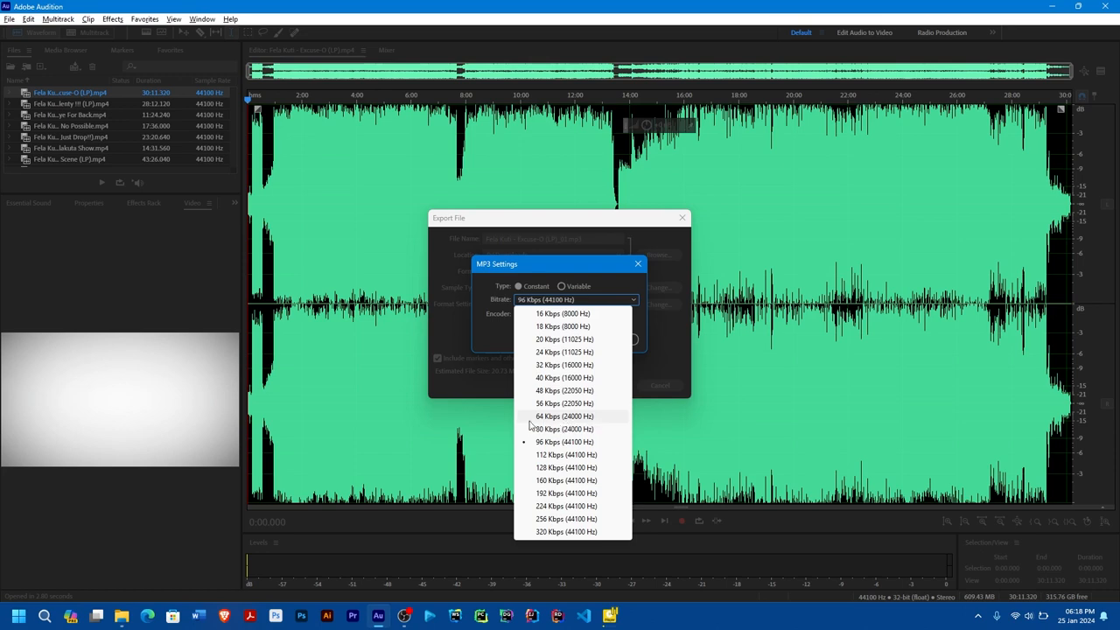
mouse_move(567, 422)
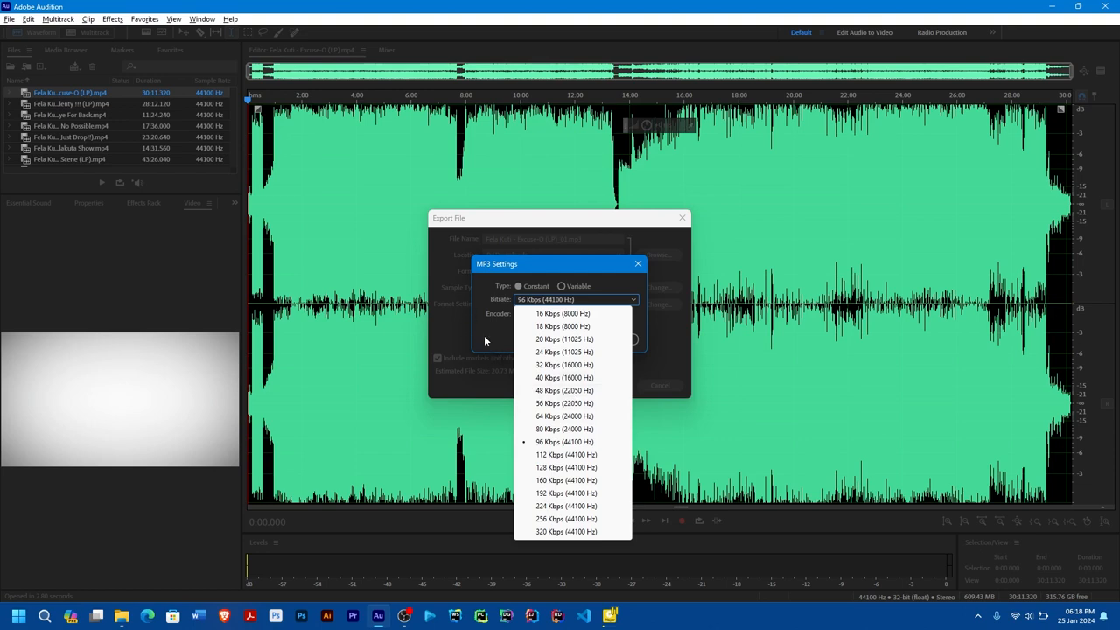
mouse_move(558, 390)
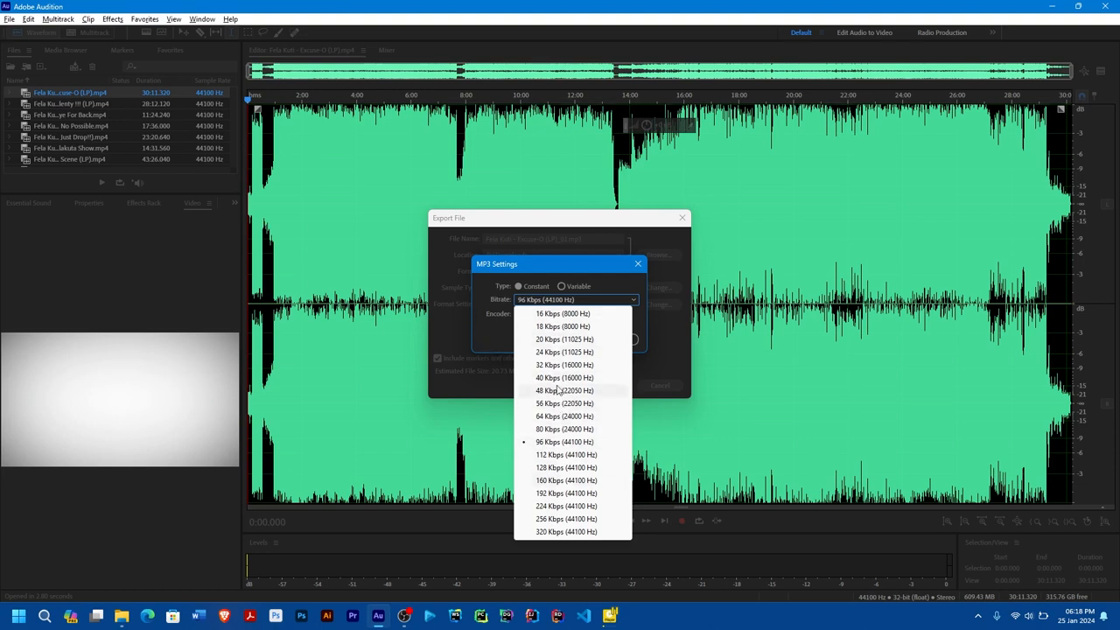
mouse_move(462, 312)
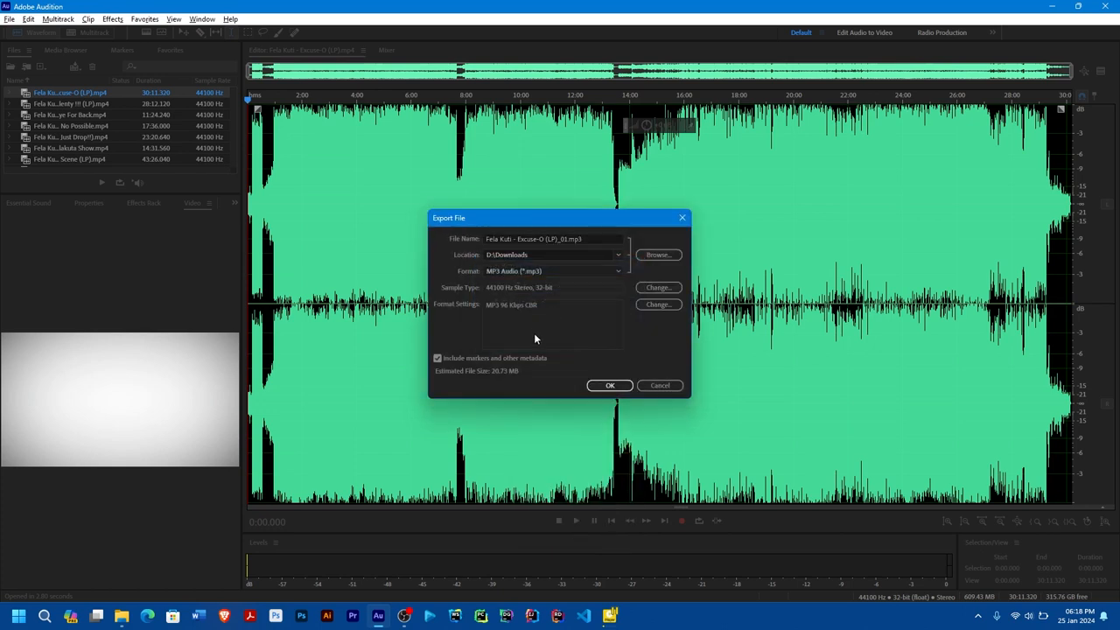
mouse_move(616, 374)
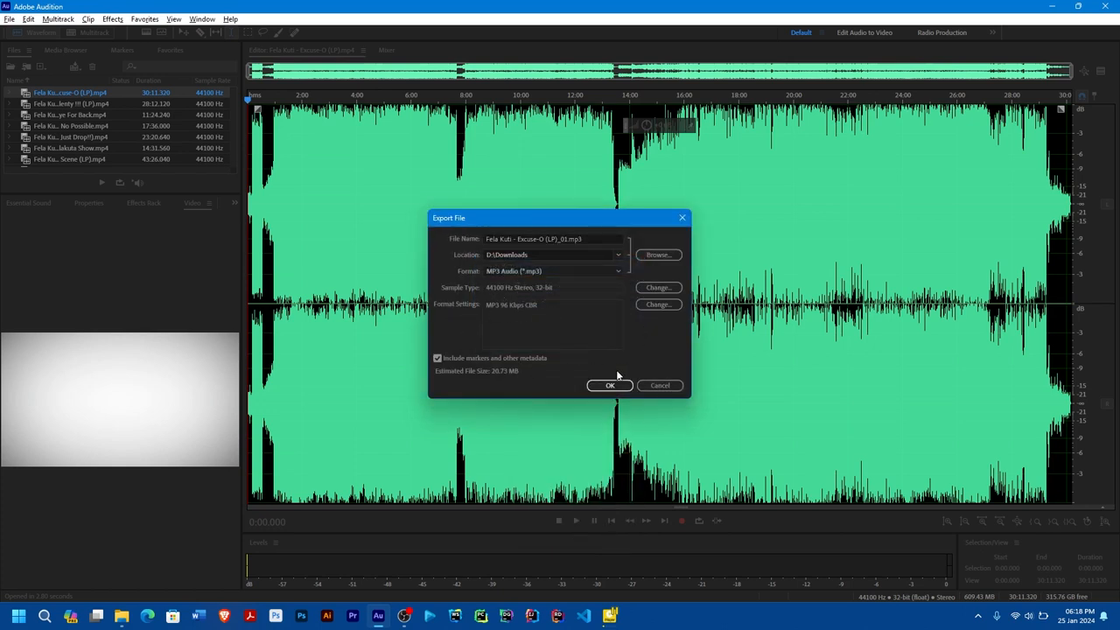
Export Excuse O as MP3 to Downloads, accepting the compressed-format warning
click(610, 385)
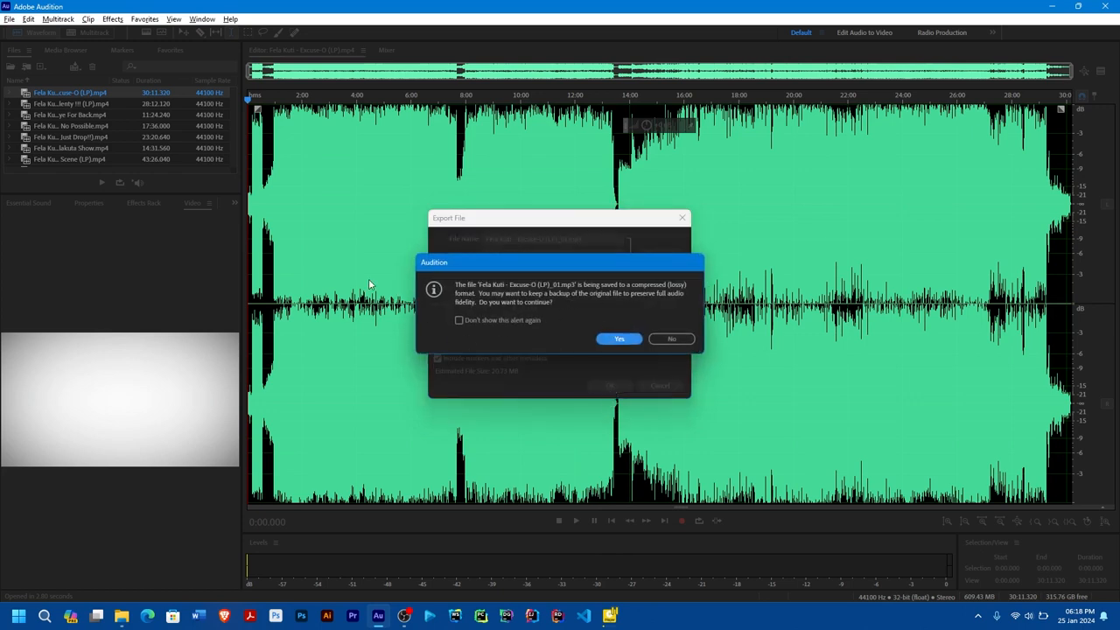
mouse_move(564, 331)
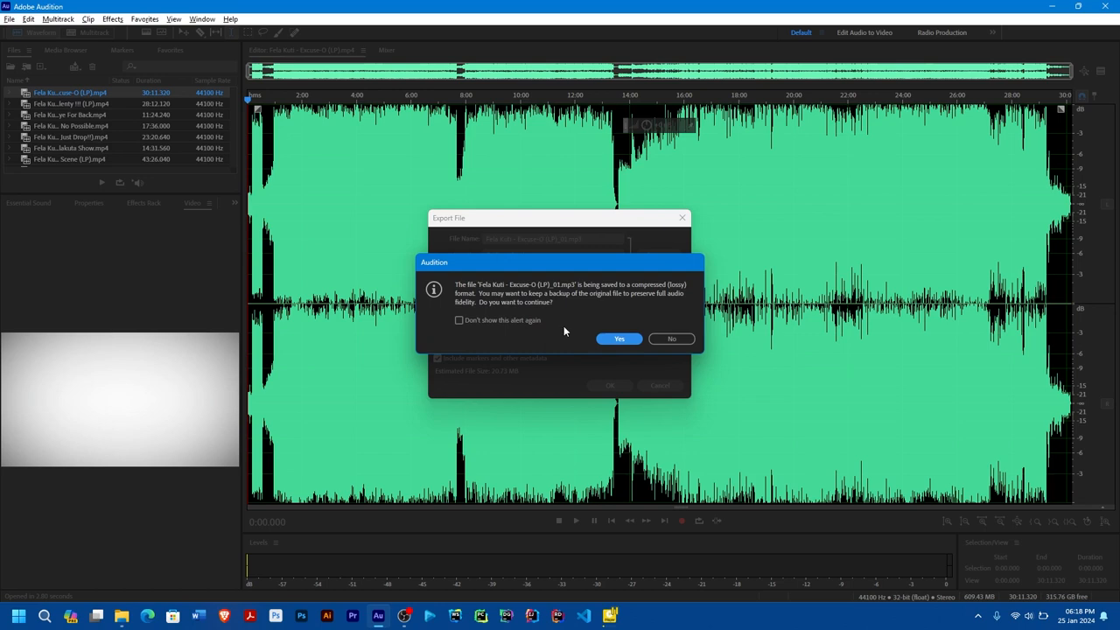
mouse_move(602, 304)
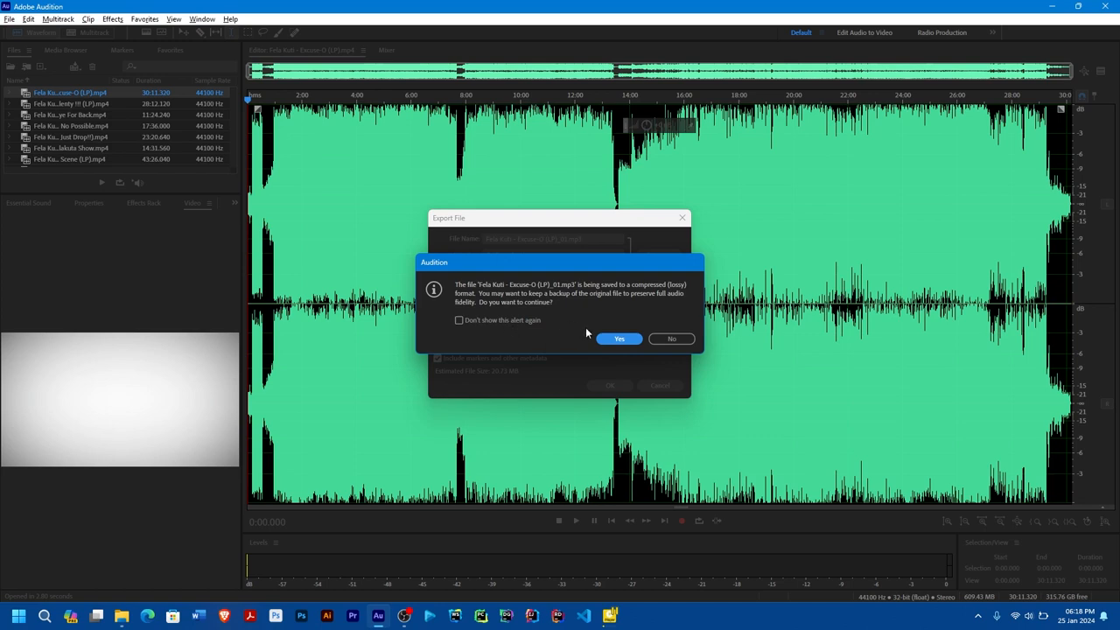
click(620, 339)
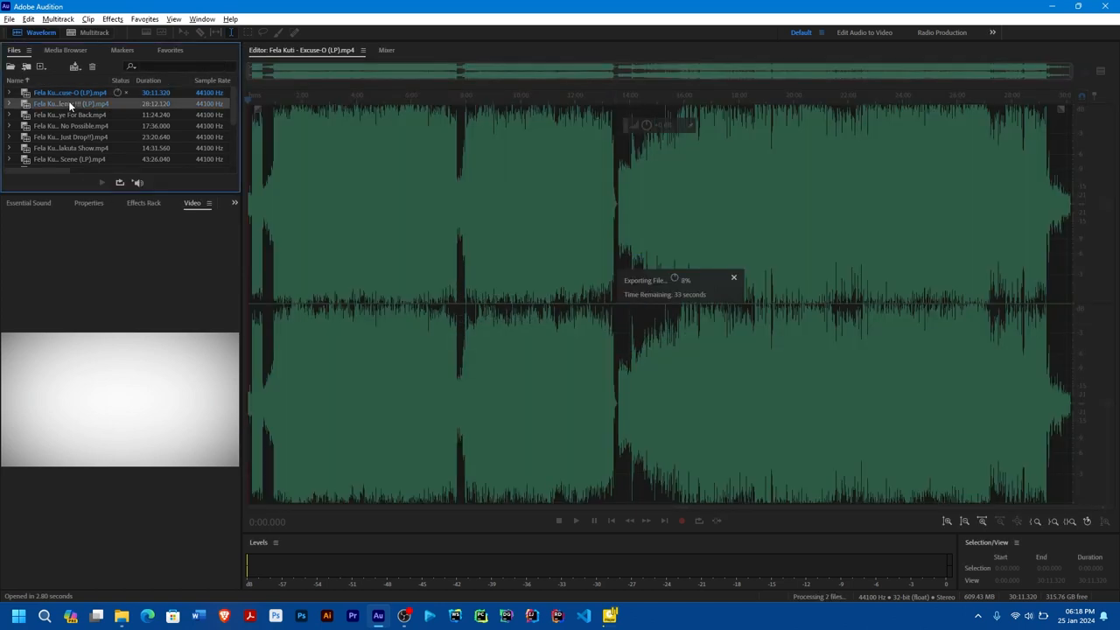
Export I Go Shout Plenty, I No Get Eye For Back and No Possible as MP3s to Downloads
click(8, 17)
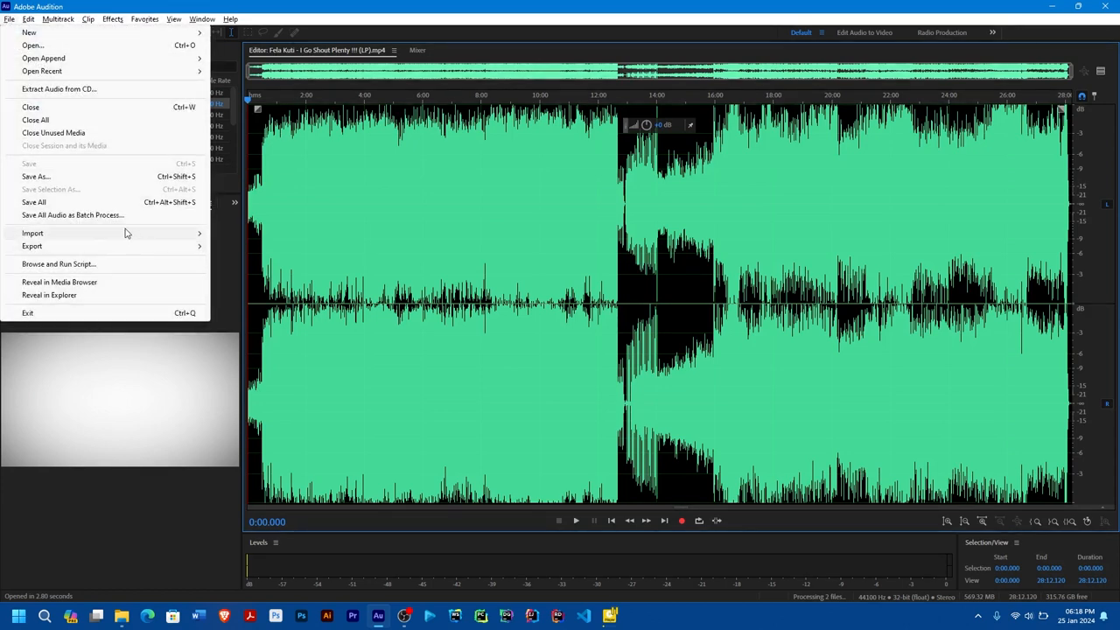
mouse_move(31, 245)
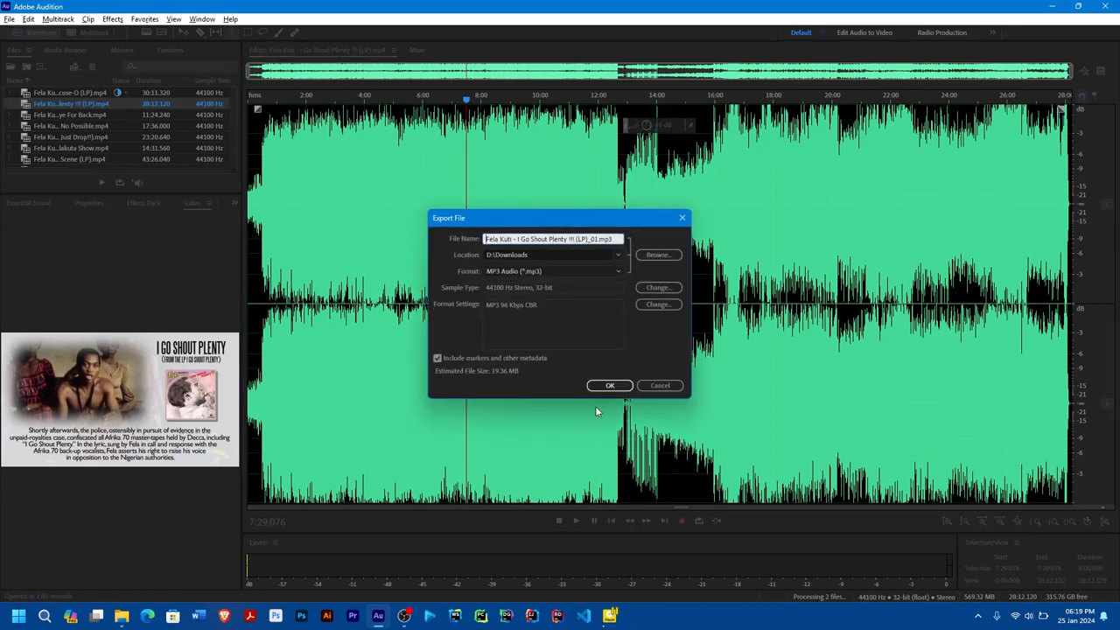
click(609, 385)
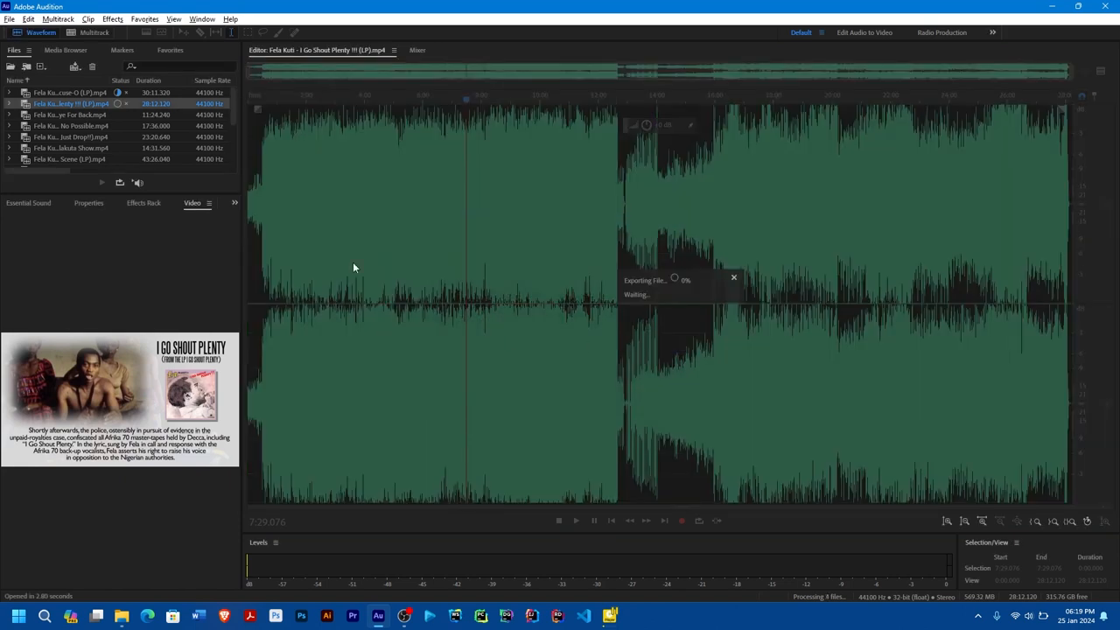
double_click(70, 116)
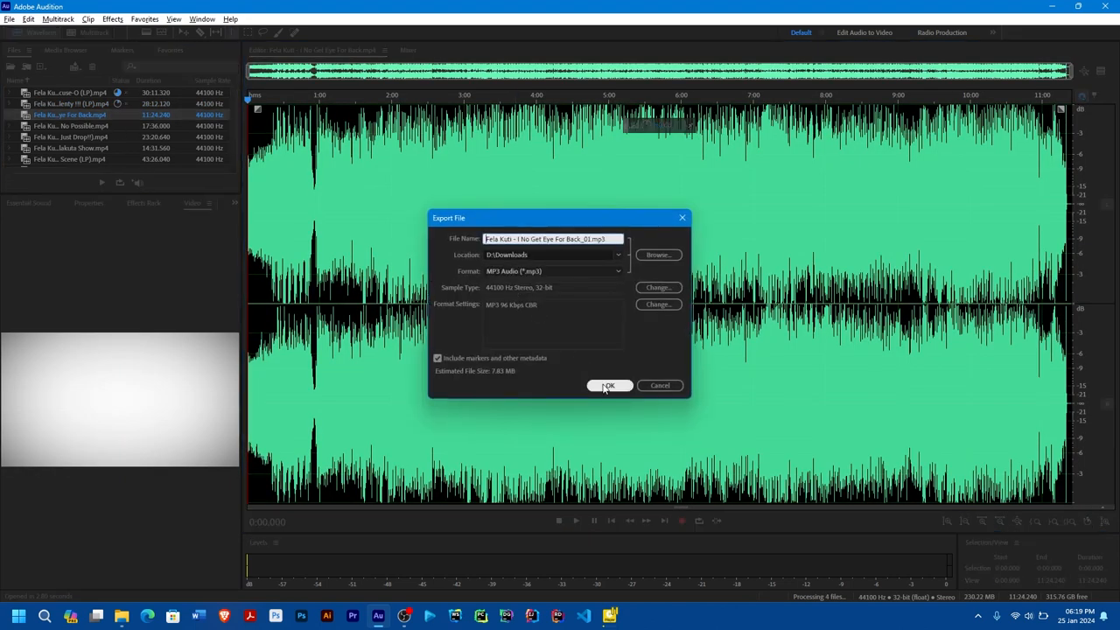
click(609, 387)
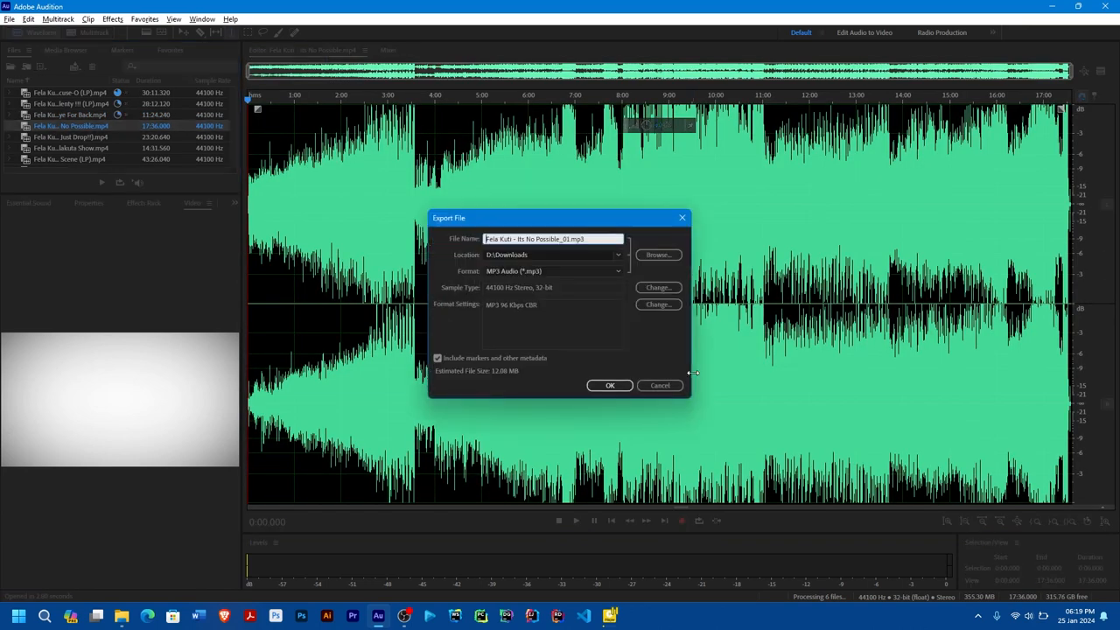
click(609, 385)
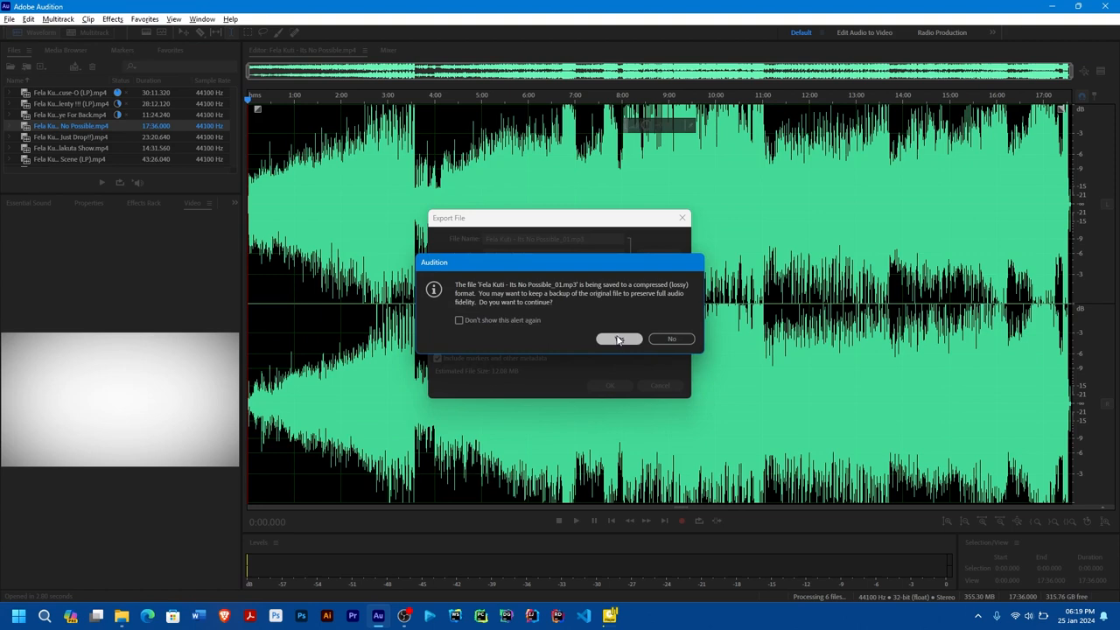
click(619, 339)
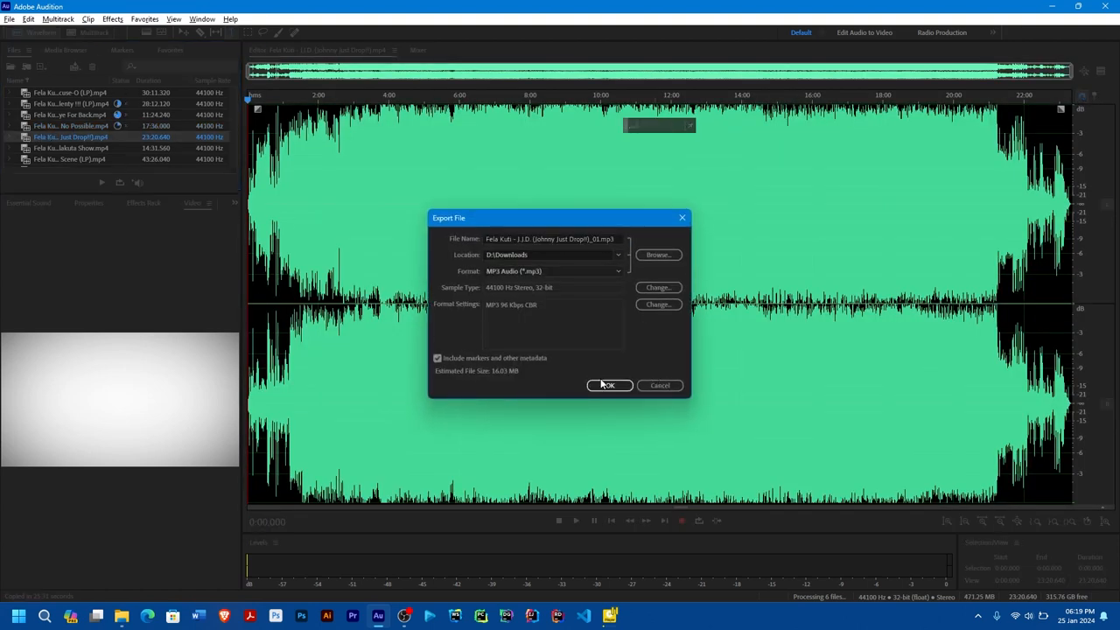
Export Johnny Just Drop, Kalakuta Show and London Scene as MP3s, accepting the compression warnings
click(609, 386)
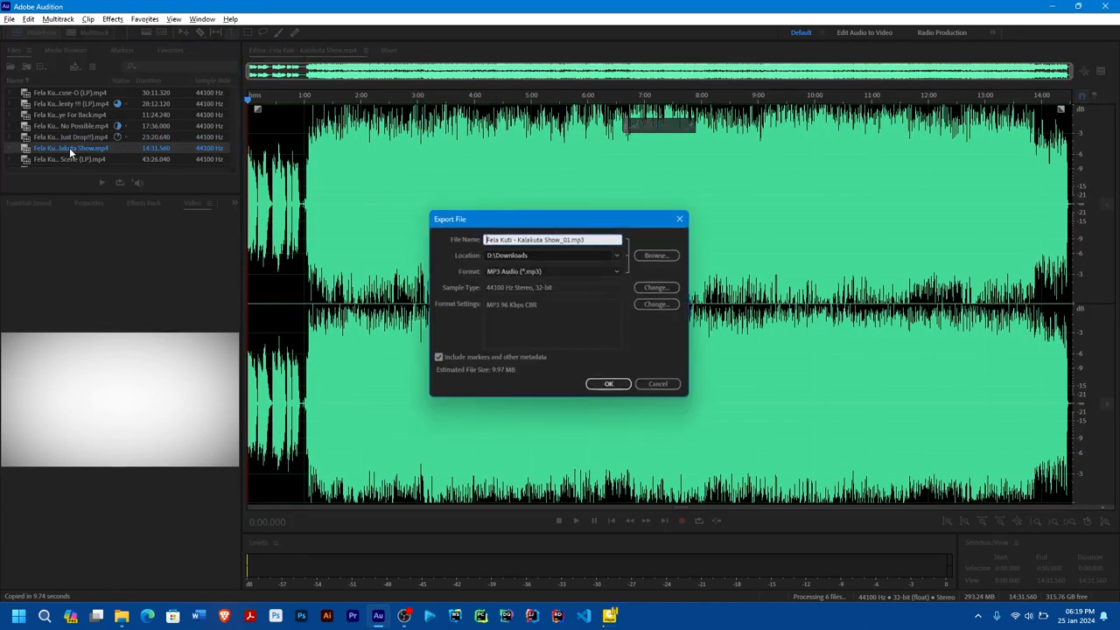
click(610, 383)
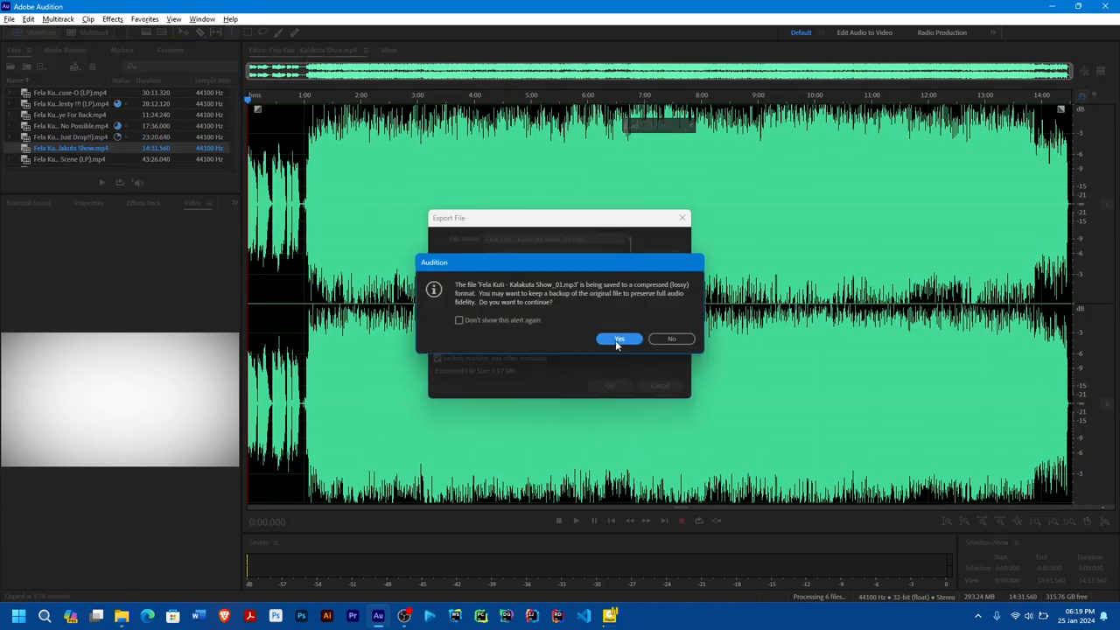
click(619, 340)
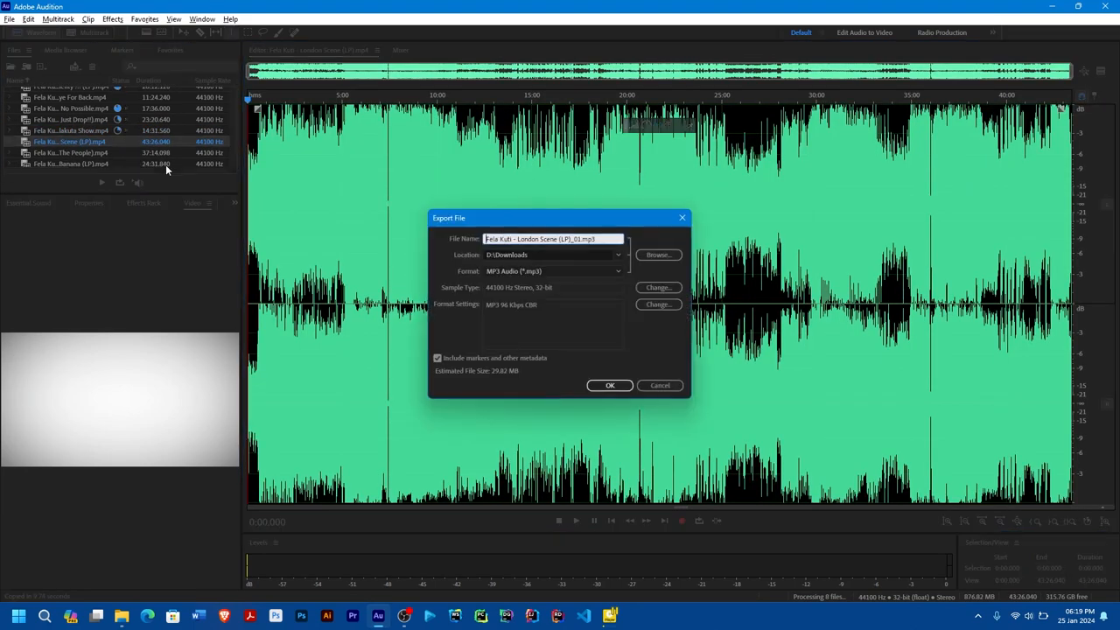
click(609, 386)
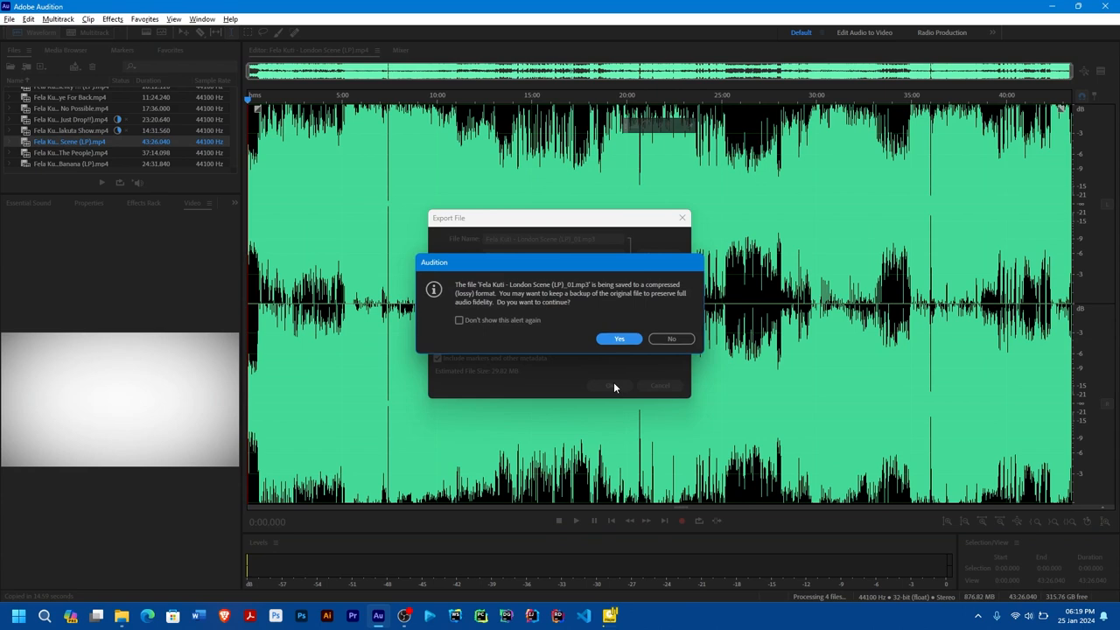
click(620, 340)
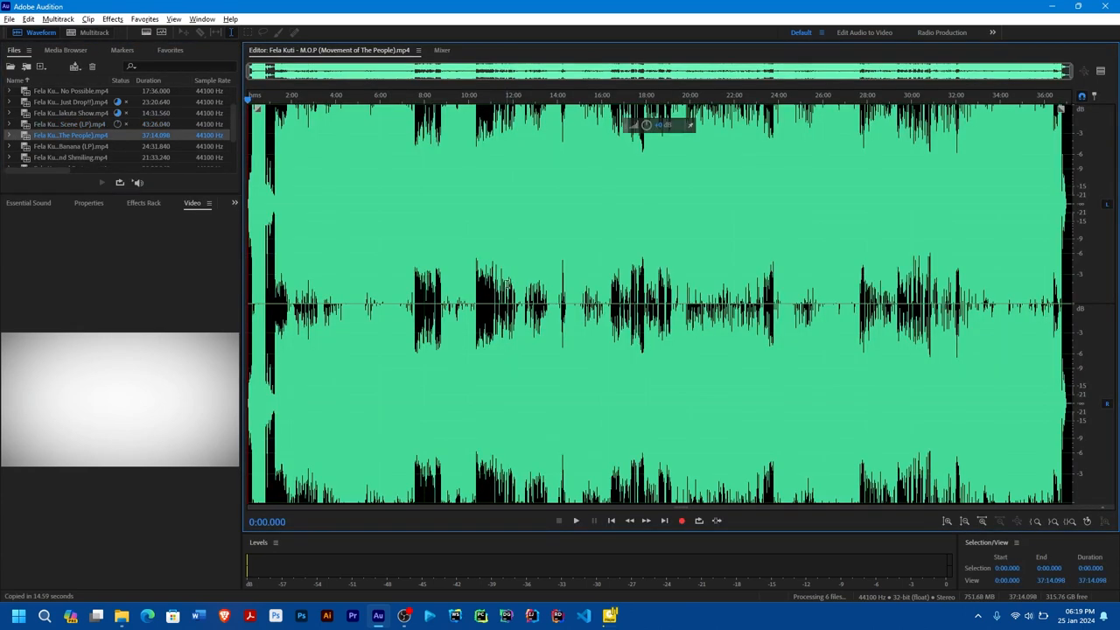
Export M.O.P., Monkey Banana and Shuffering and Shmiling as MP3s to Downloads
click(660, 385)
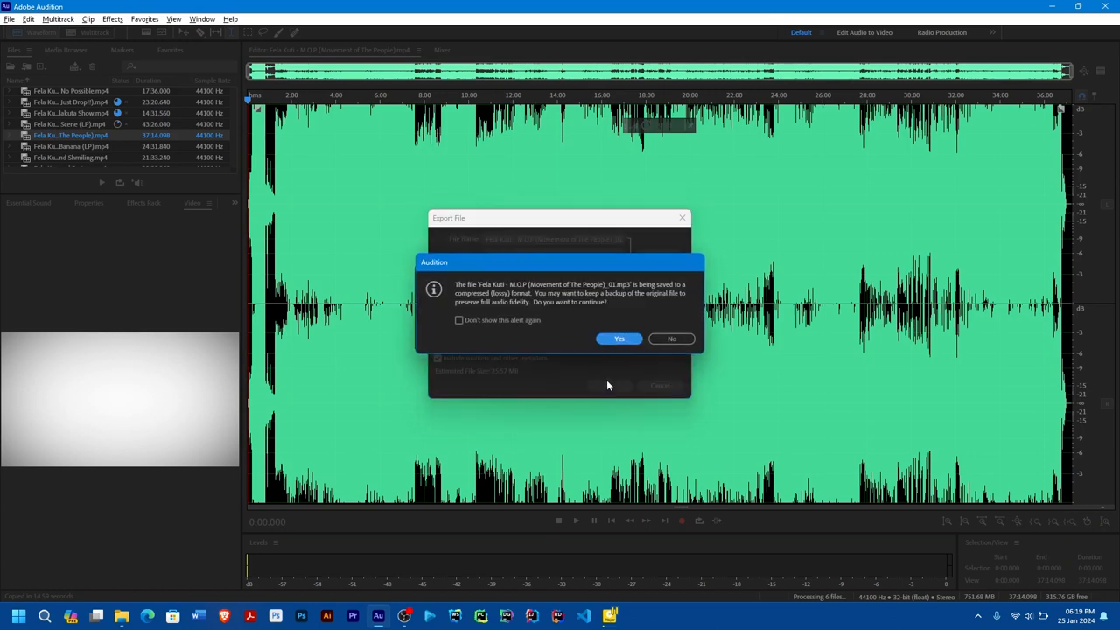
click(620, 340)
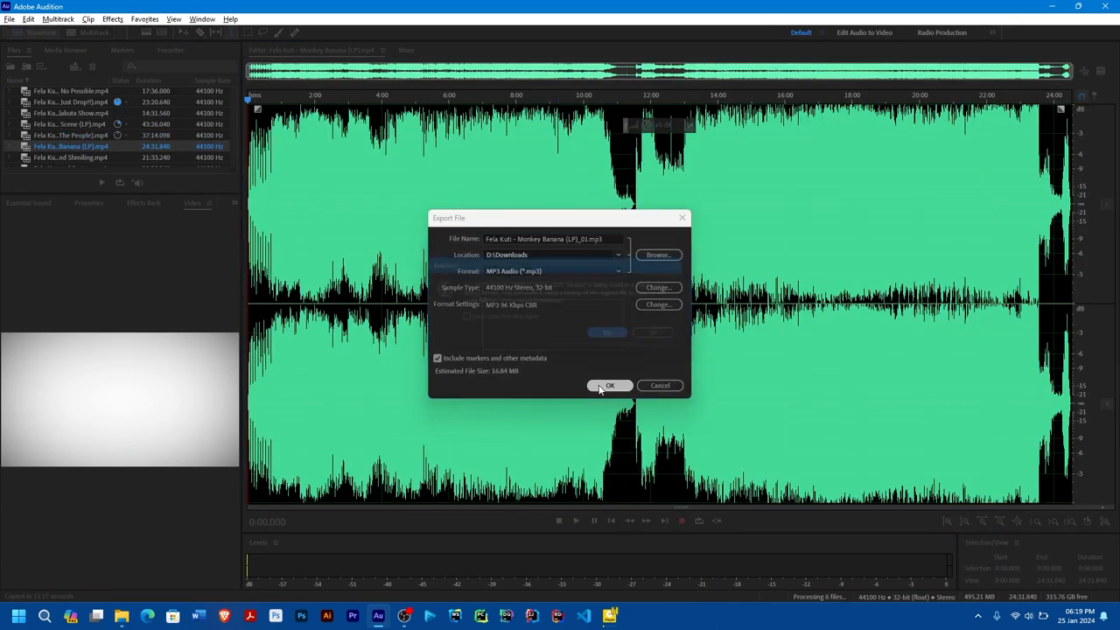
click(609, 385)
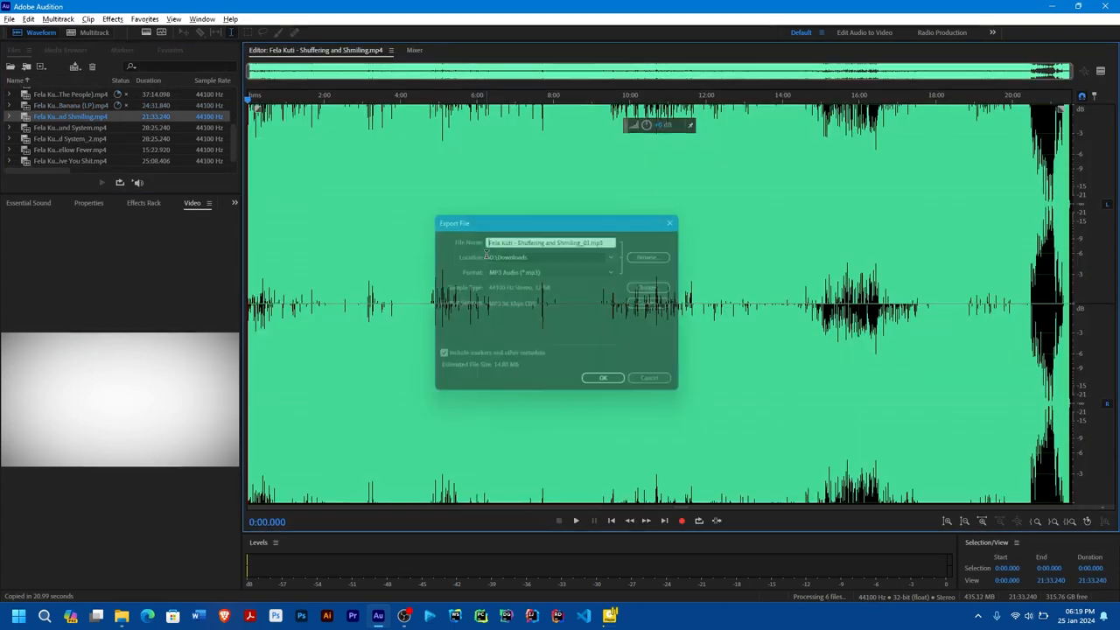
click(602, 378)
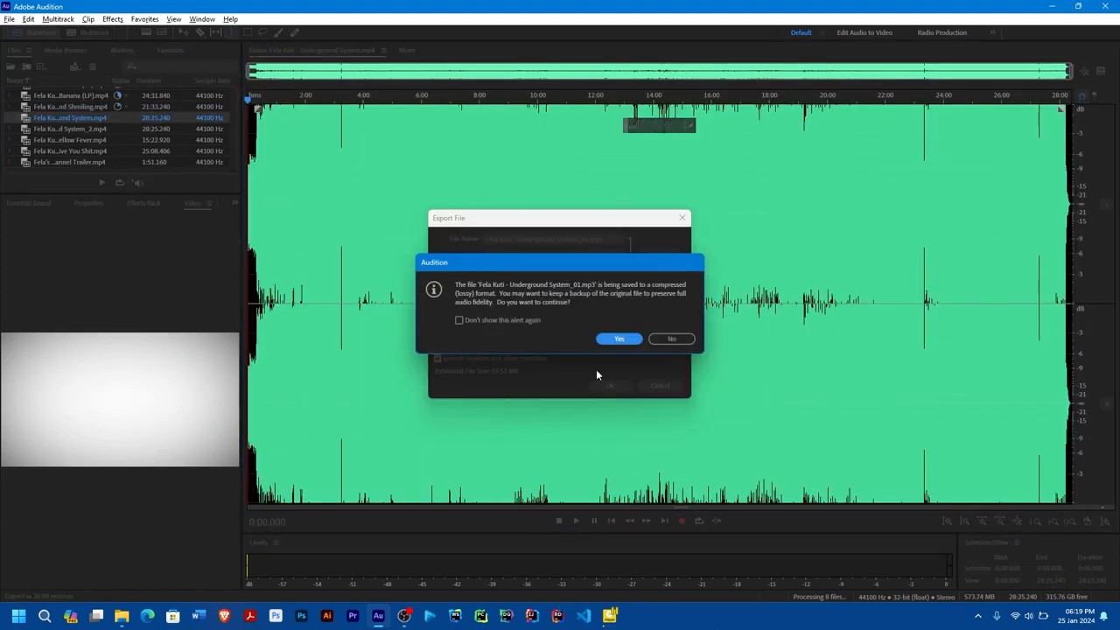
Export both Underground System files, Yellow Fever and the channel trailer as MP3s, accepting the warnings
click(620, 339)
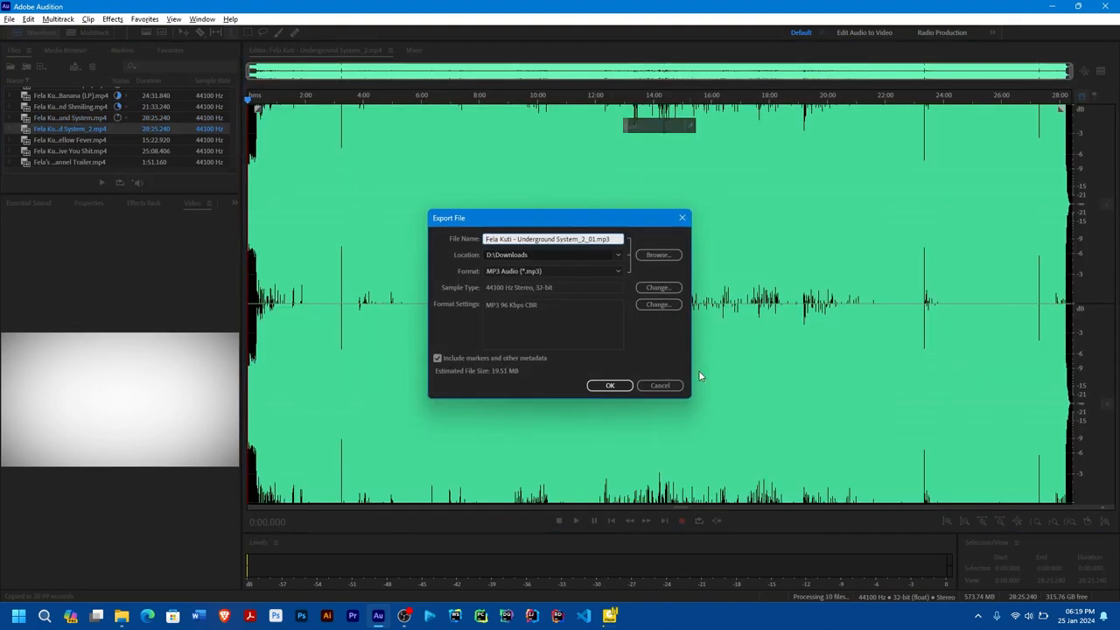
click(609, 387)
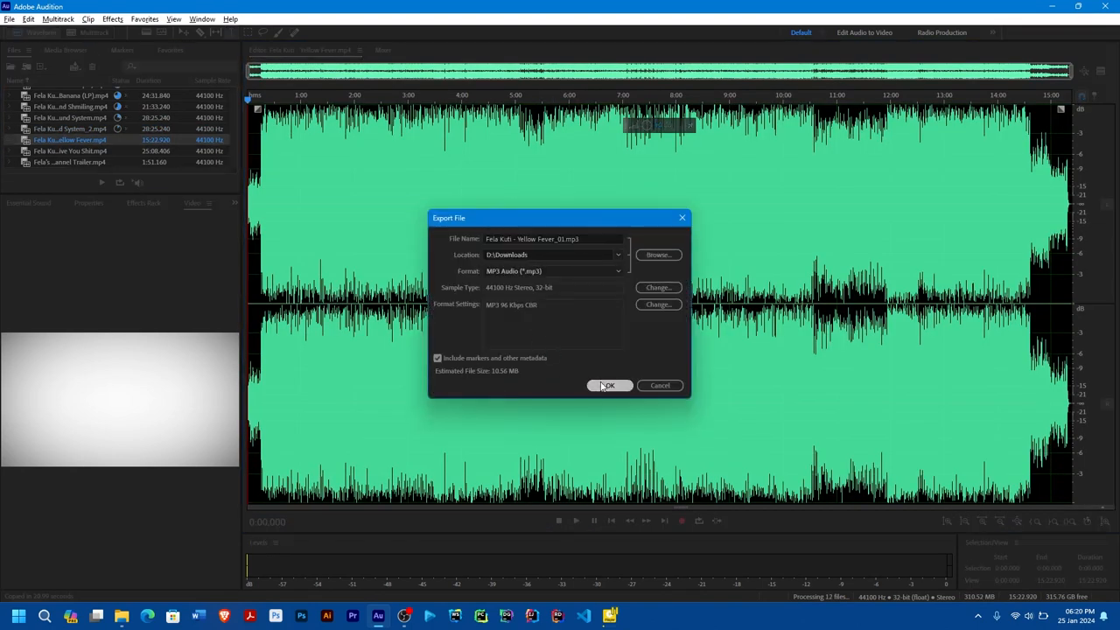
click(609, 385)
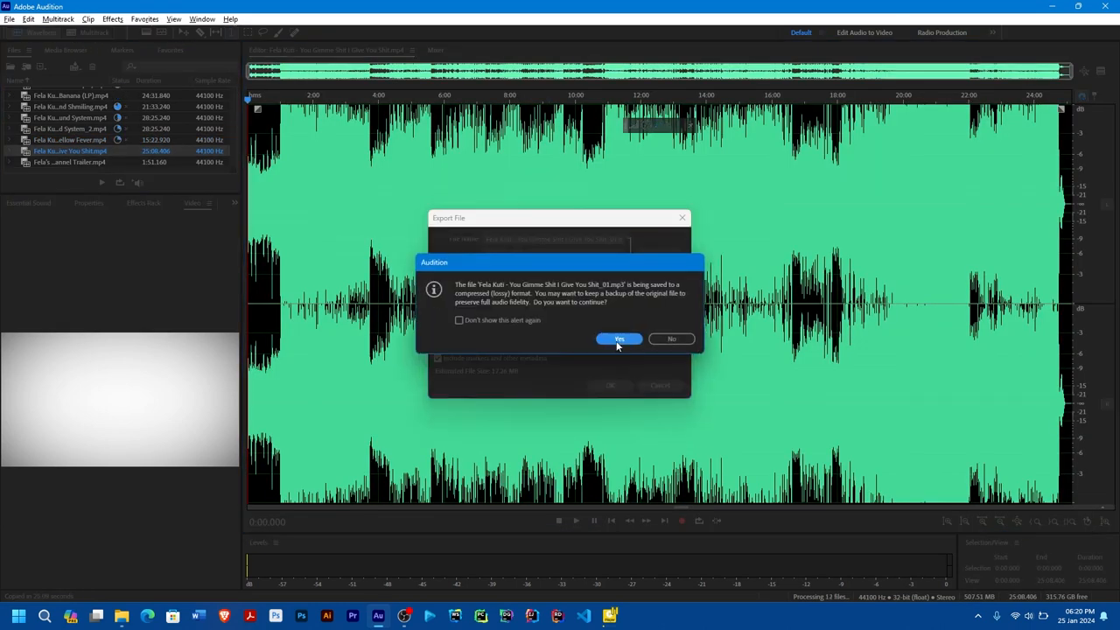
click(619, 340)
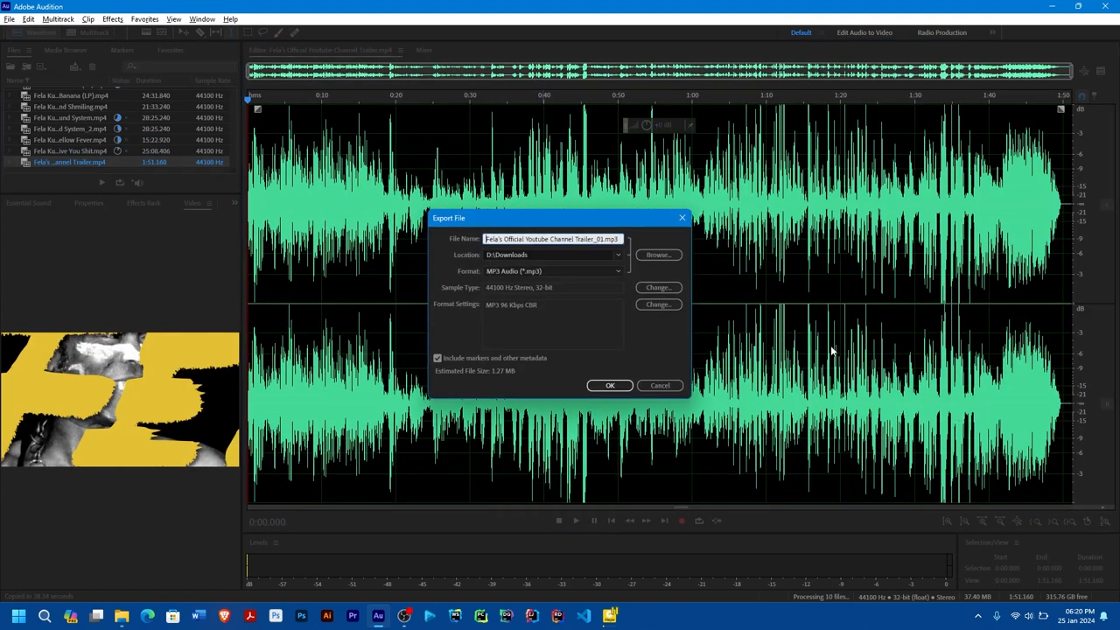
click(609, 385)
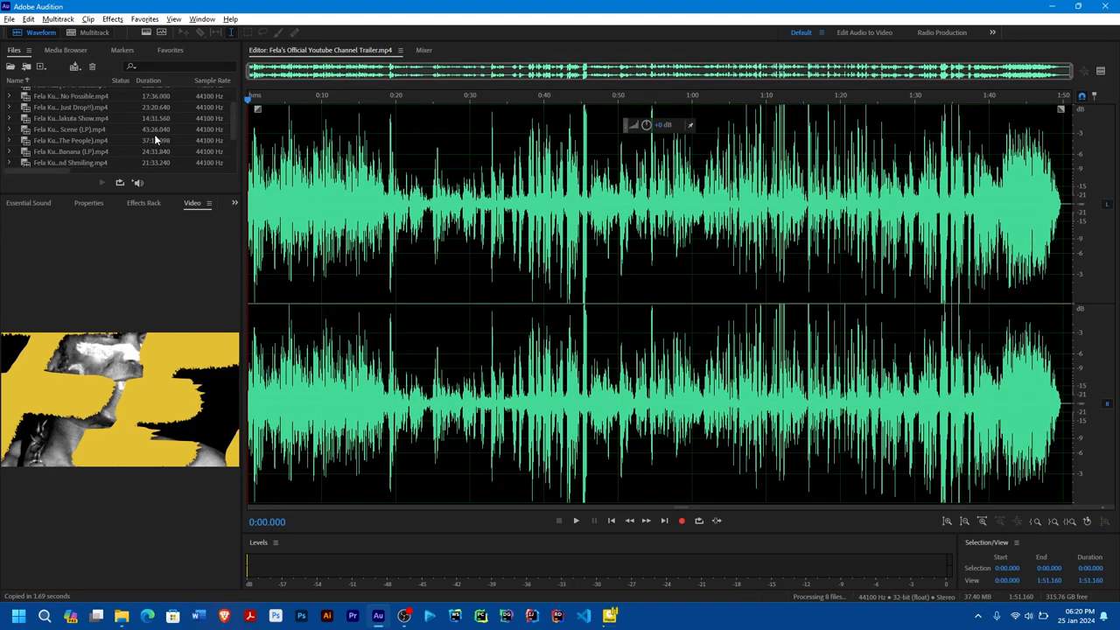
Scroll through the Files panel to reach and select all imported Fela Kuti files
scroll(down, 3)
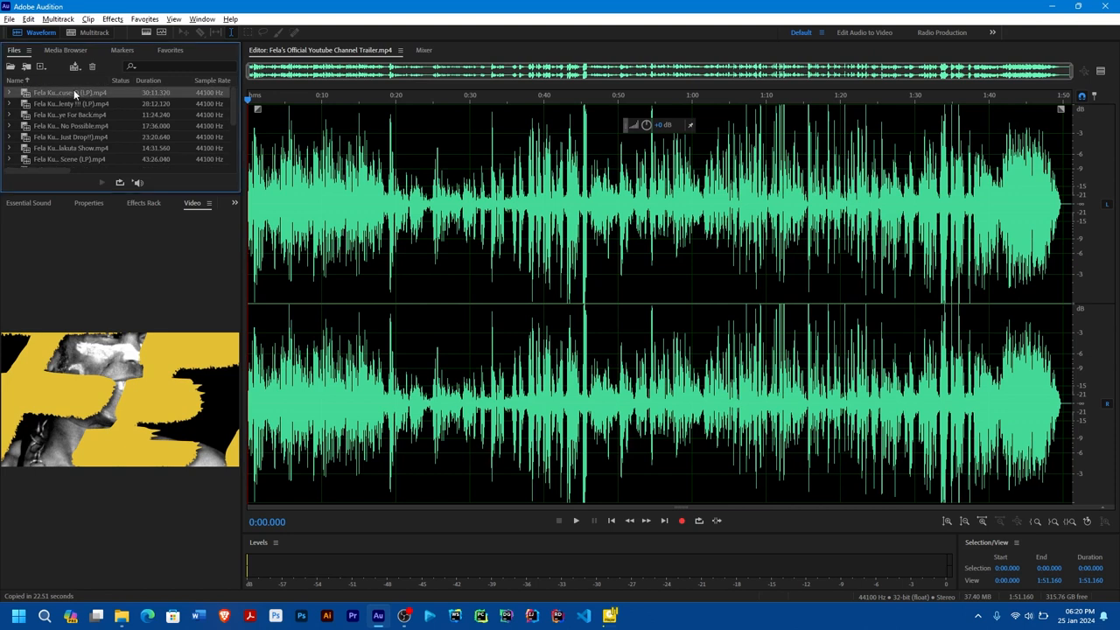
scroll(down, 3)
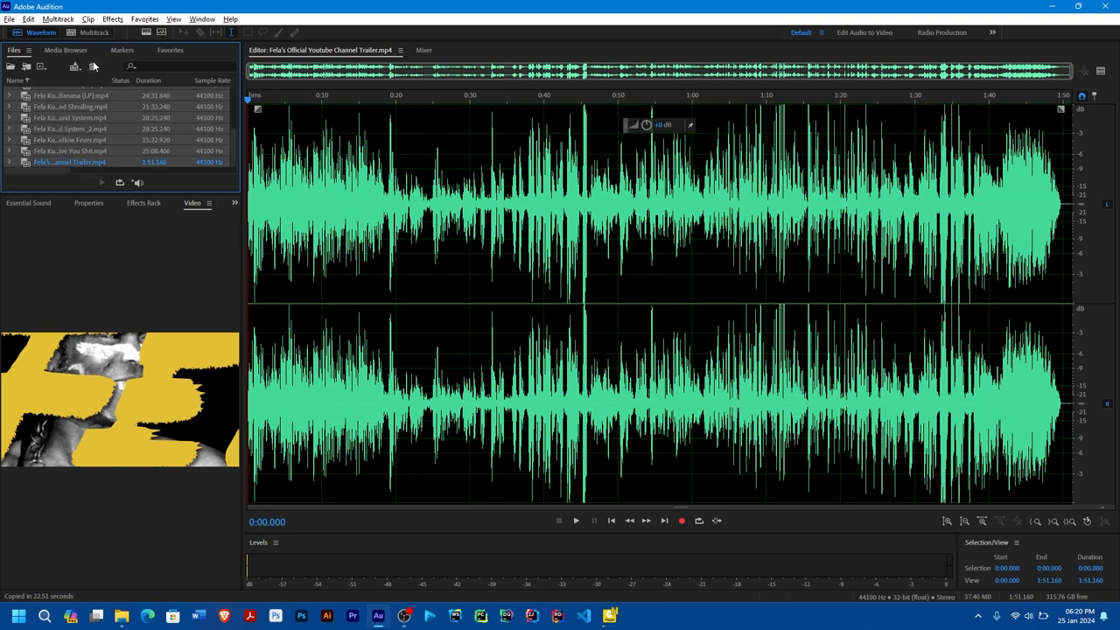
mouse_move(95, 67)
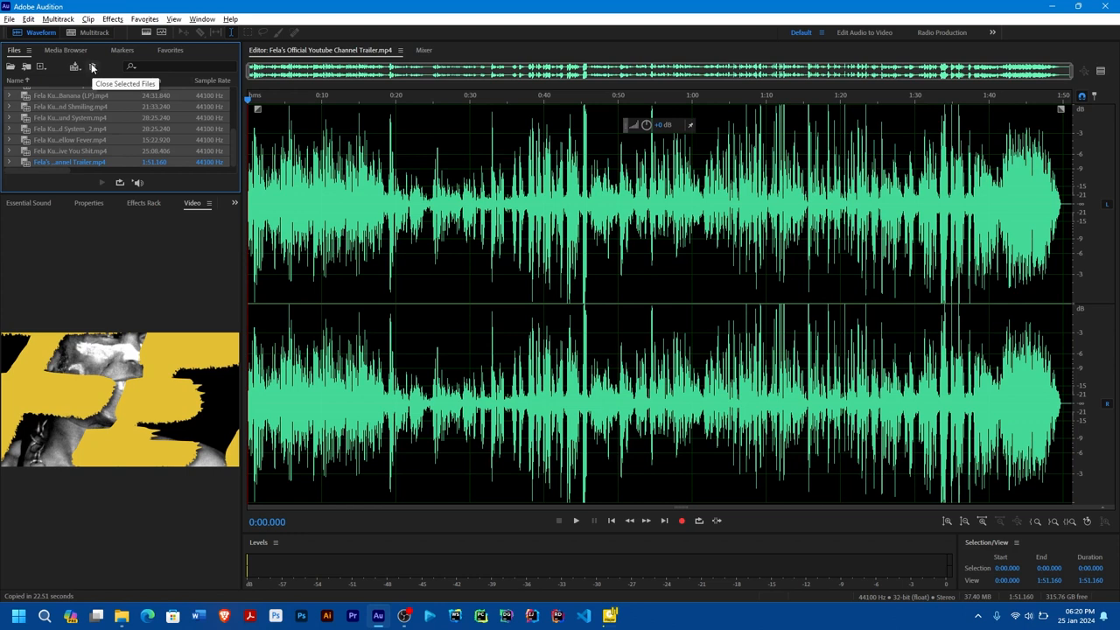
Close all selected Fela Kuti files, leaving the Files panel and editor empty
click(91, 66)
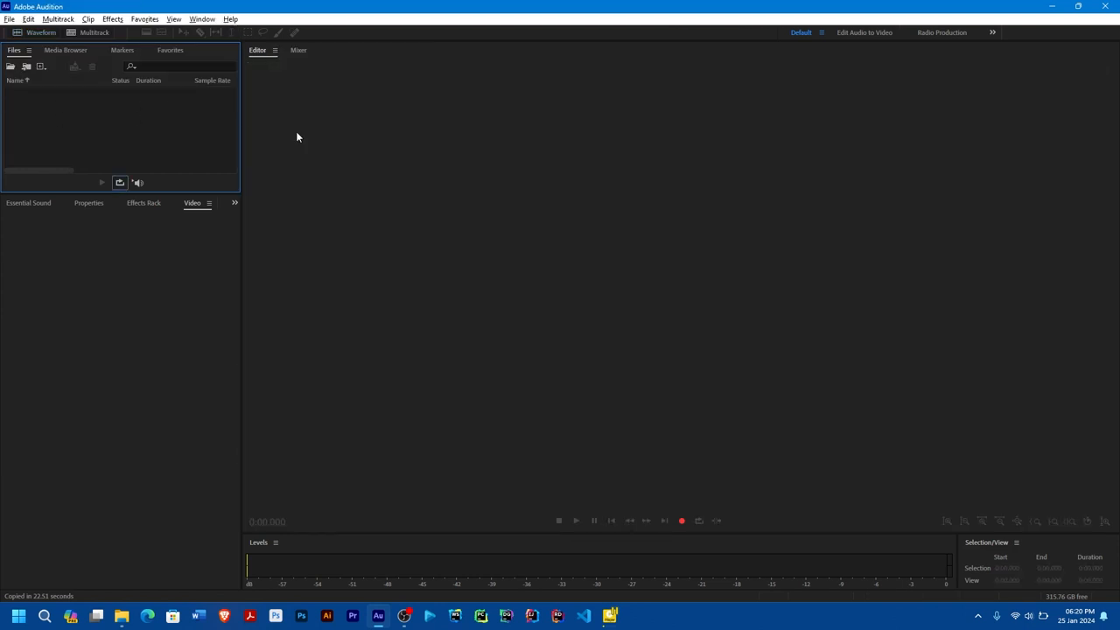
mouse_move(457, 571)
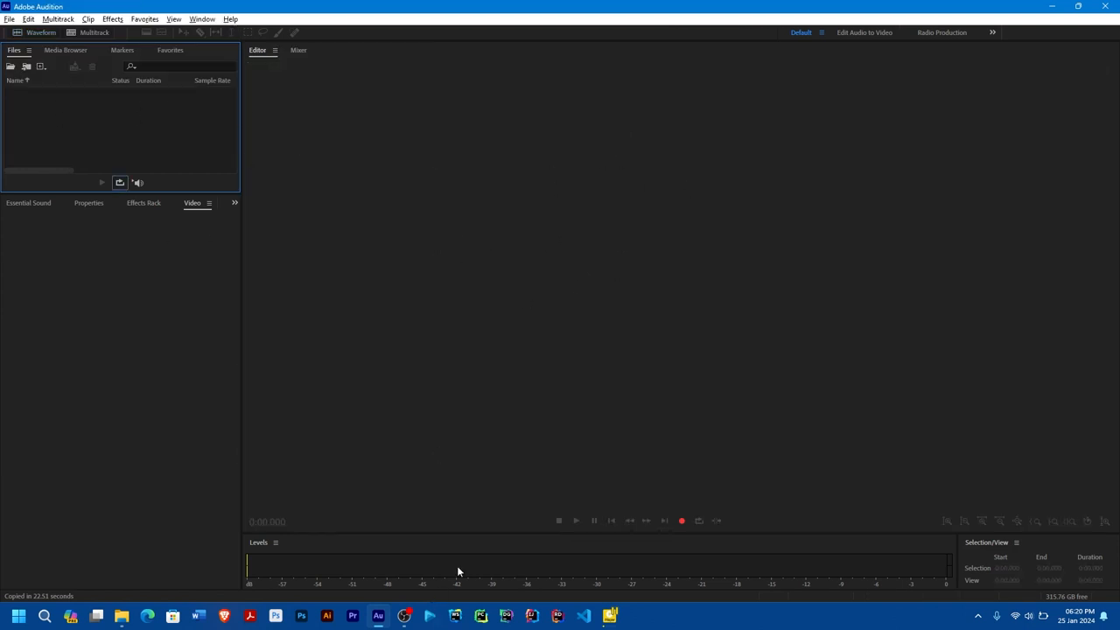
mouse_move(350, 333)
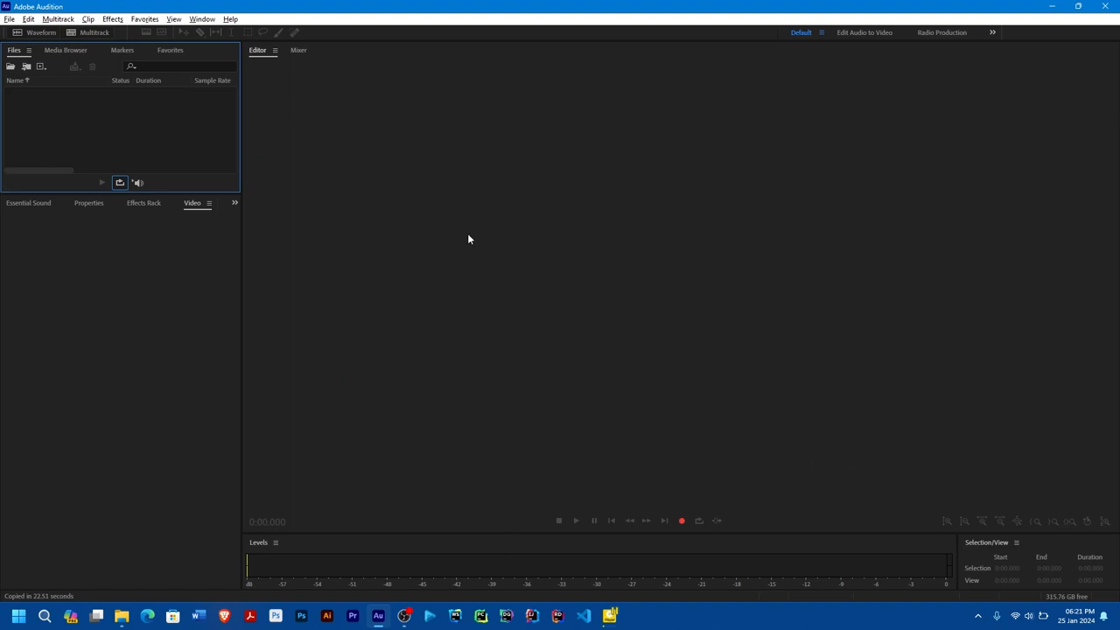
mouse_move(480, 238)
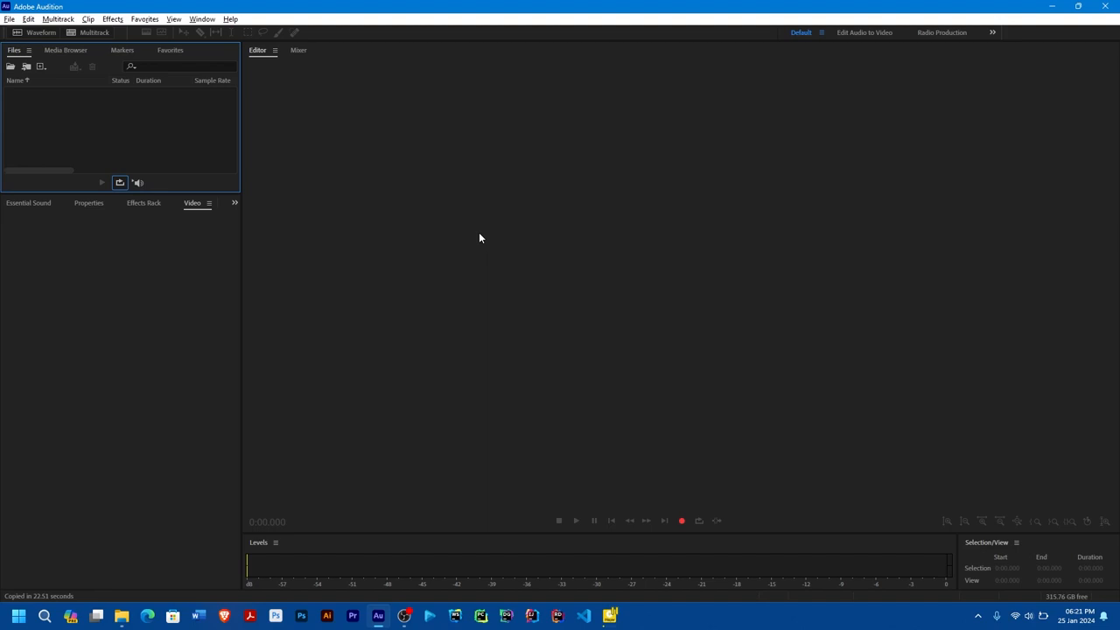
mouse_move(476, 233)
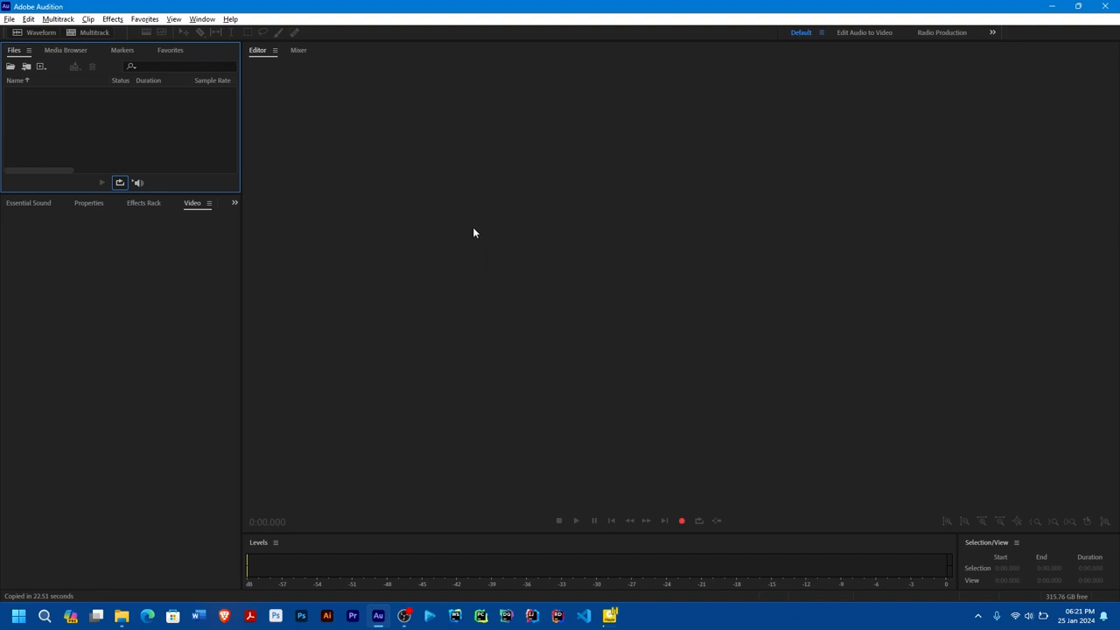
mouse_move(364, 205)
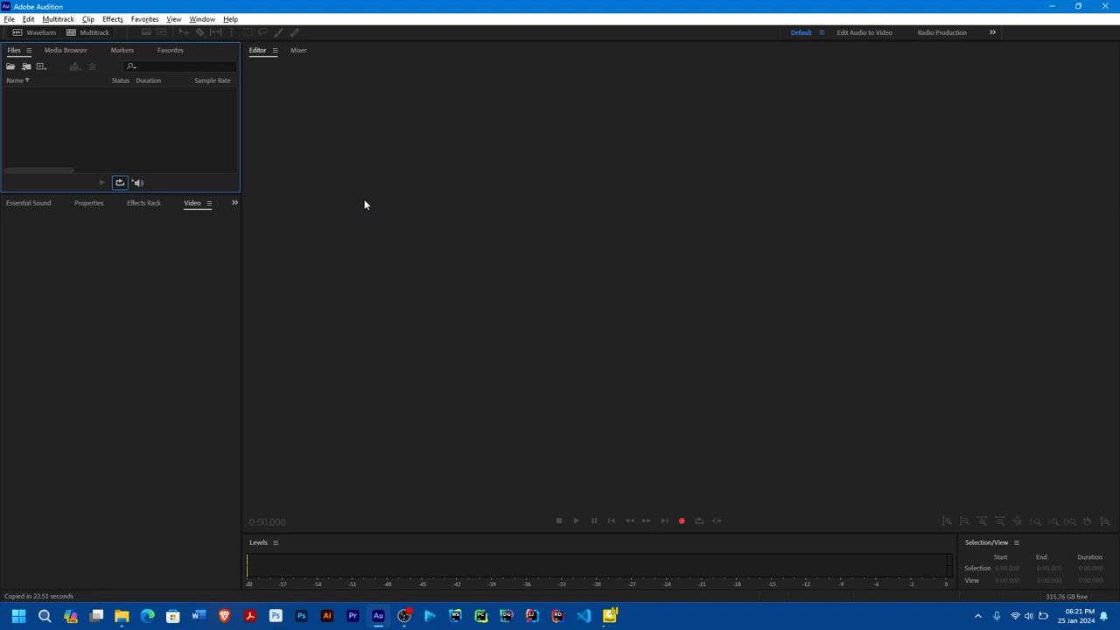
mouse_move(359, 203)
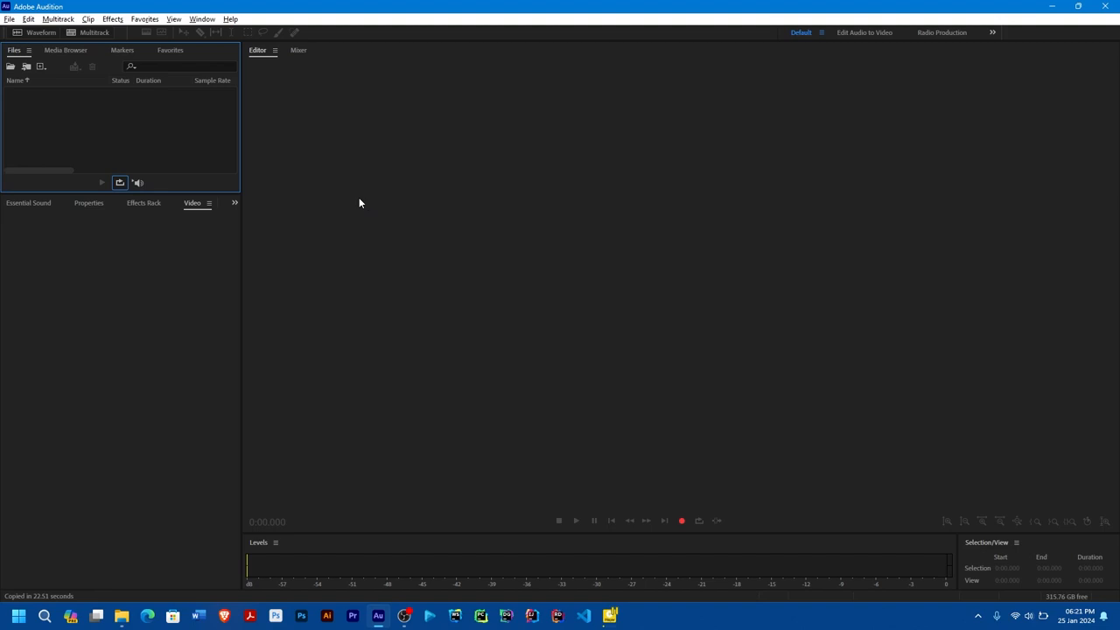
mouse_move(504, 256)
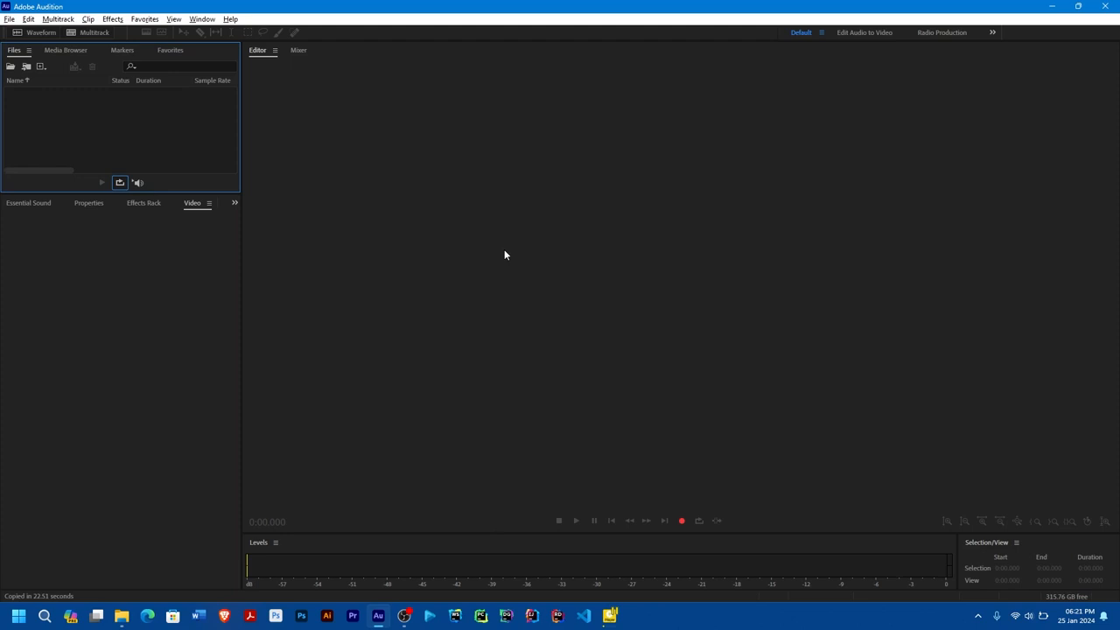
mouse_move(623, 588)
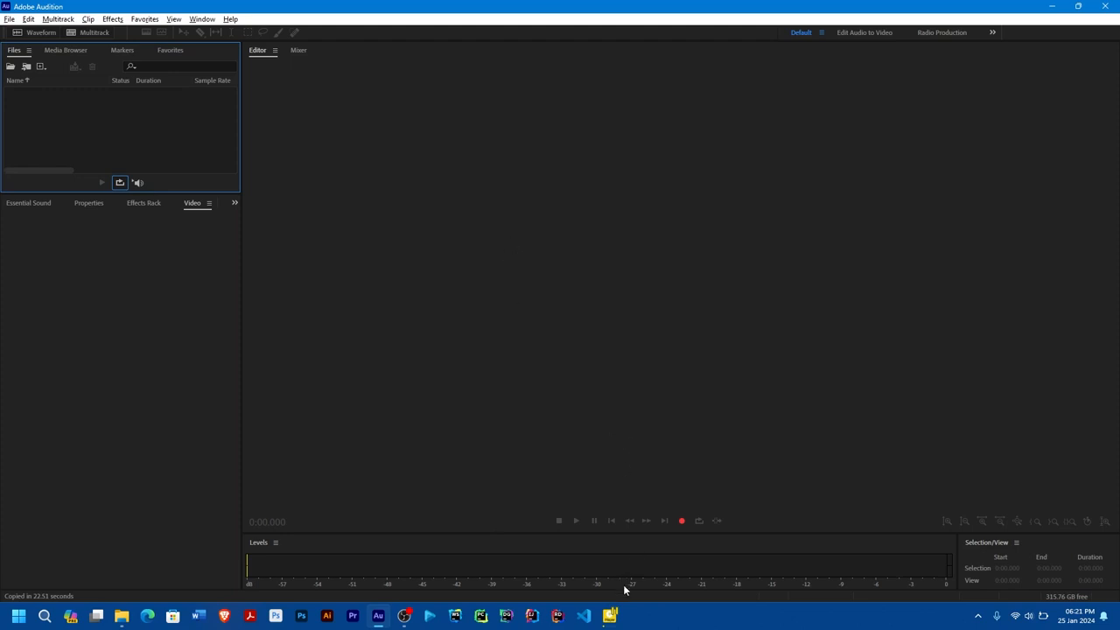